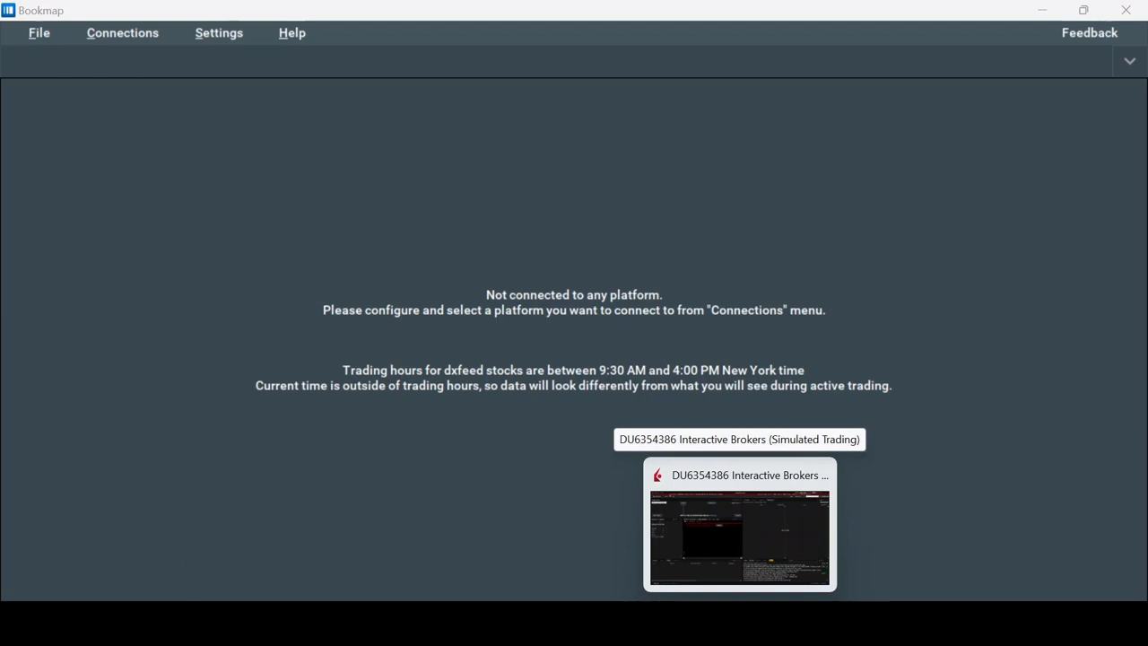
Step: Switch to the Trader Workstation paper-trading window and pull down its File menu
click(738, 523)
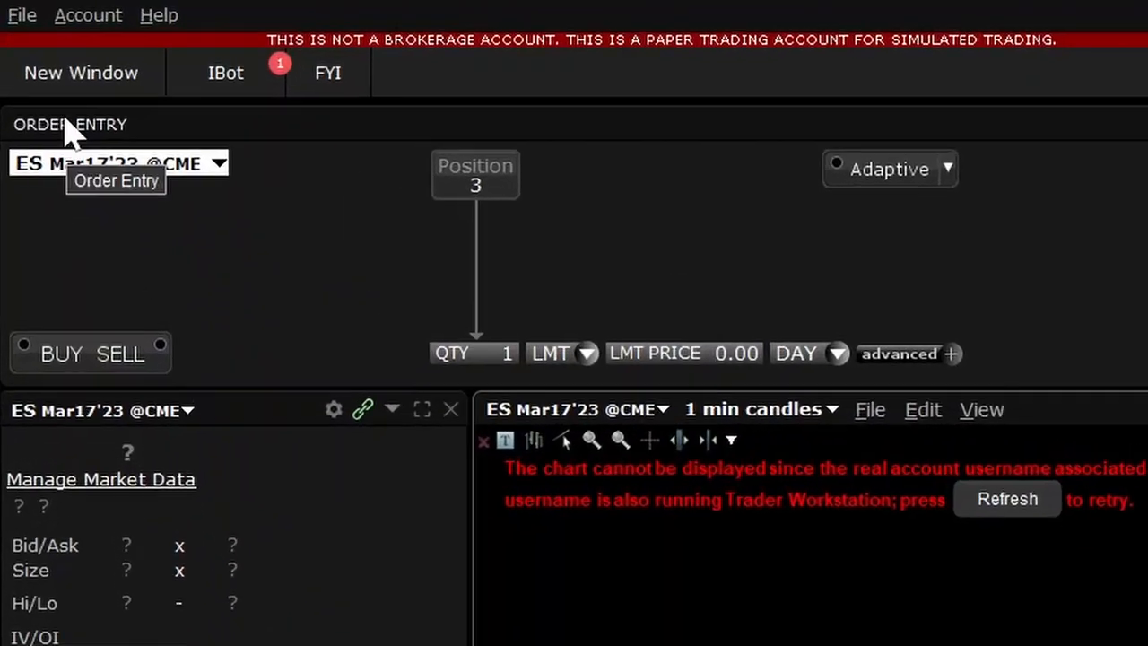
click(21, 14)
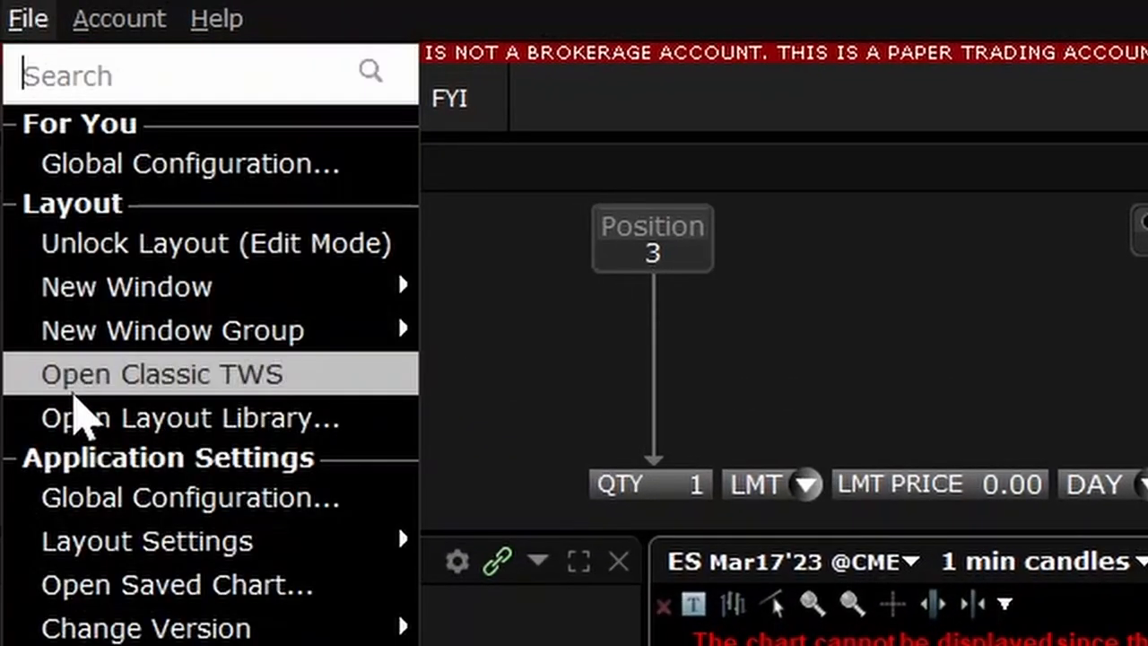
mouse_move(90, 498)
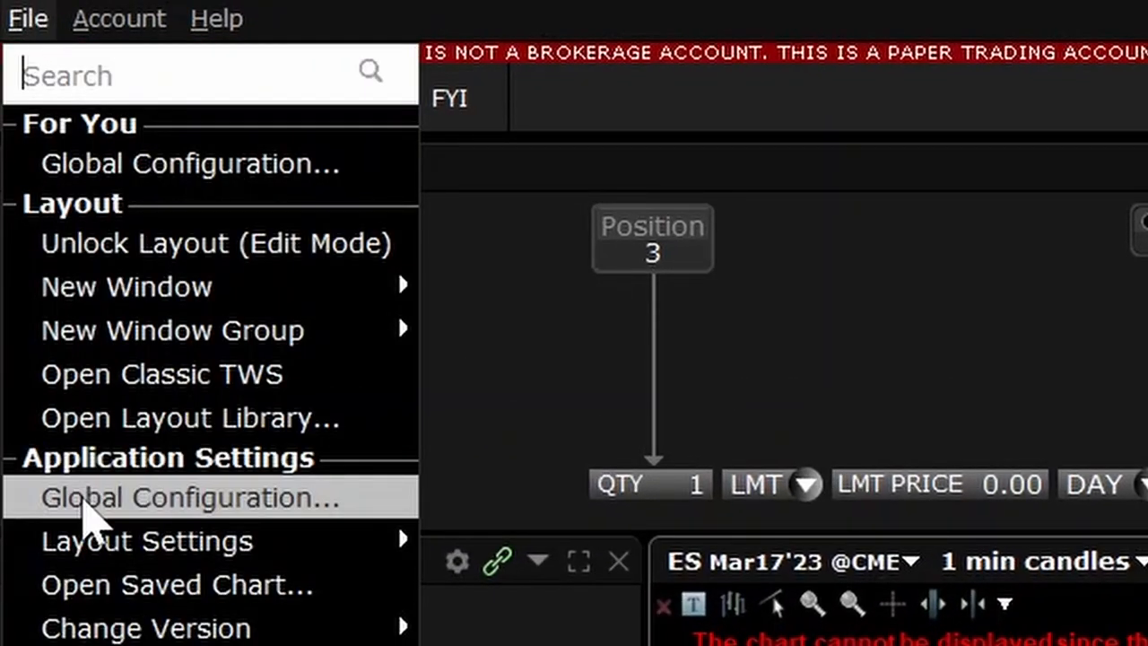
Step: Go to Global Configuration and show the API Settings page in the tree
click(188, 498)
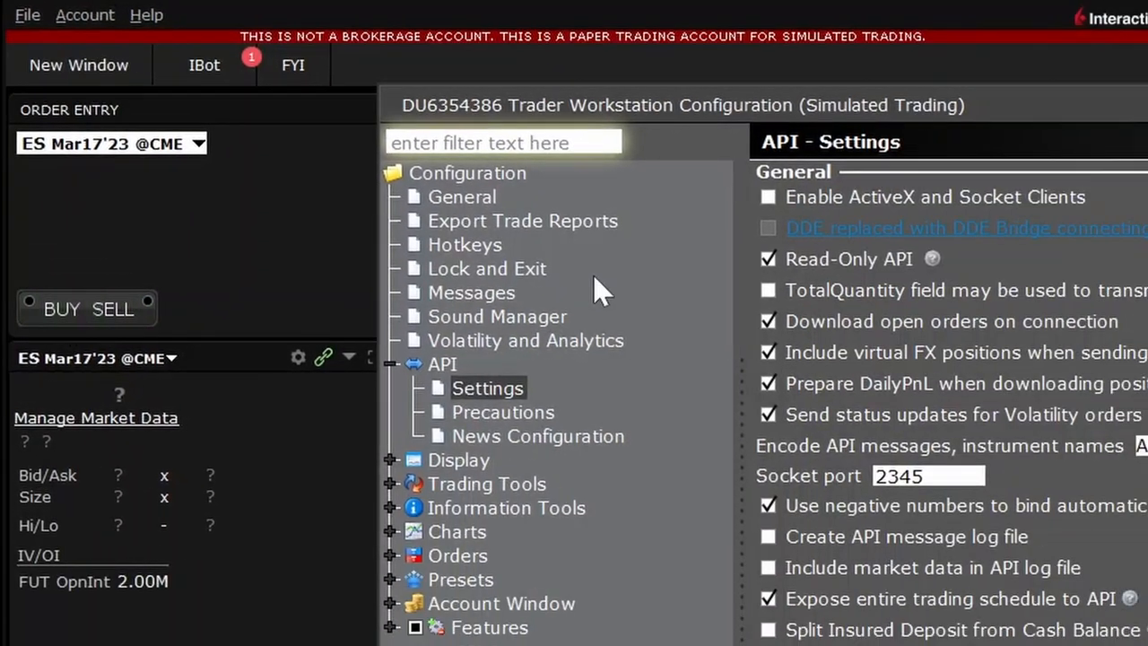
mouse_move(475, 359)
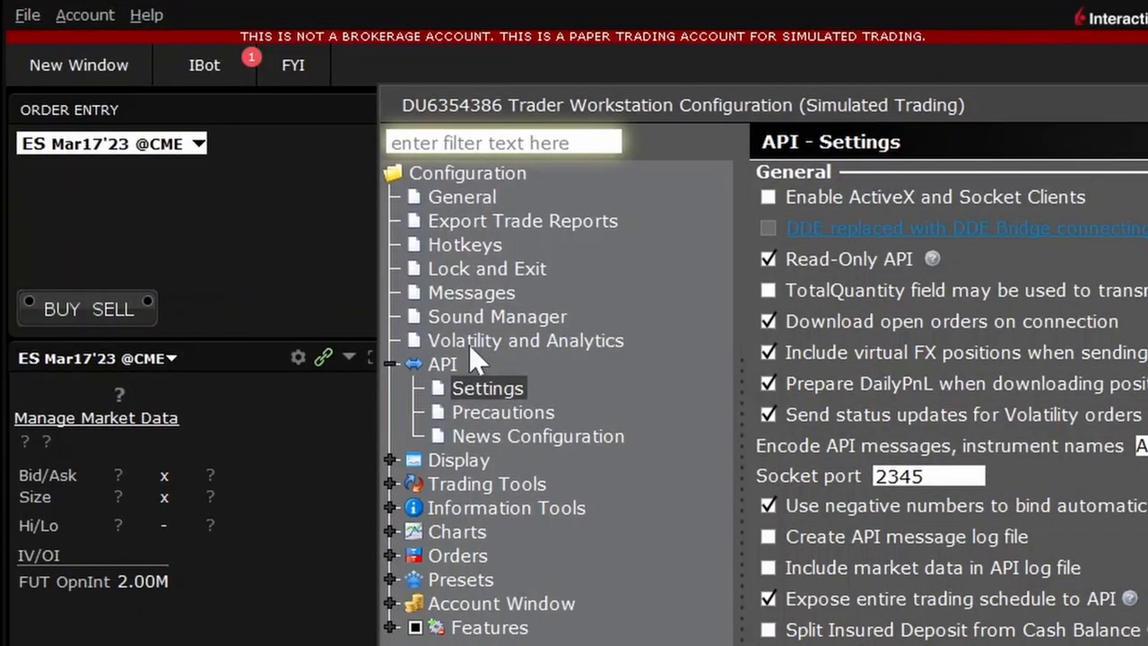
click(441, 362)
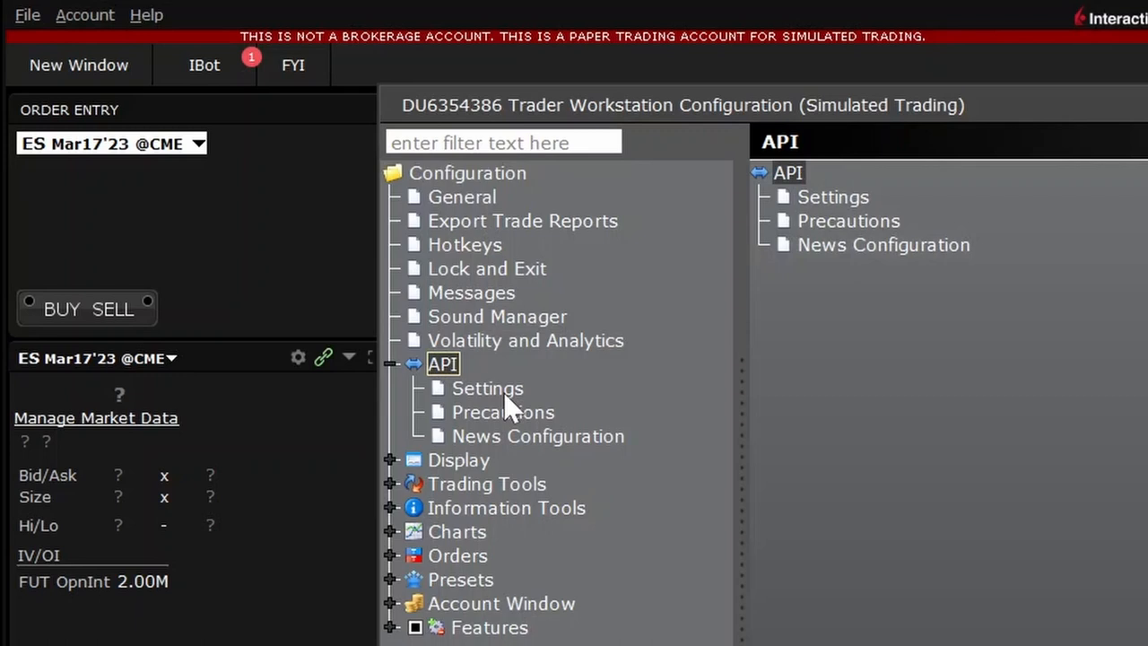
click(488, 387)
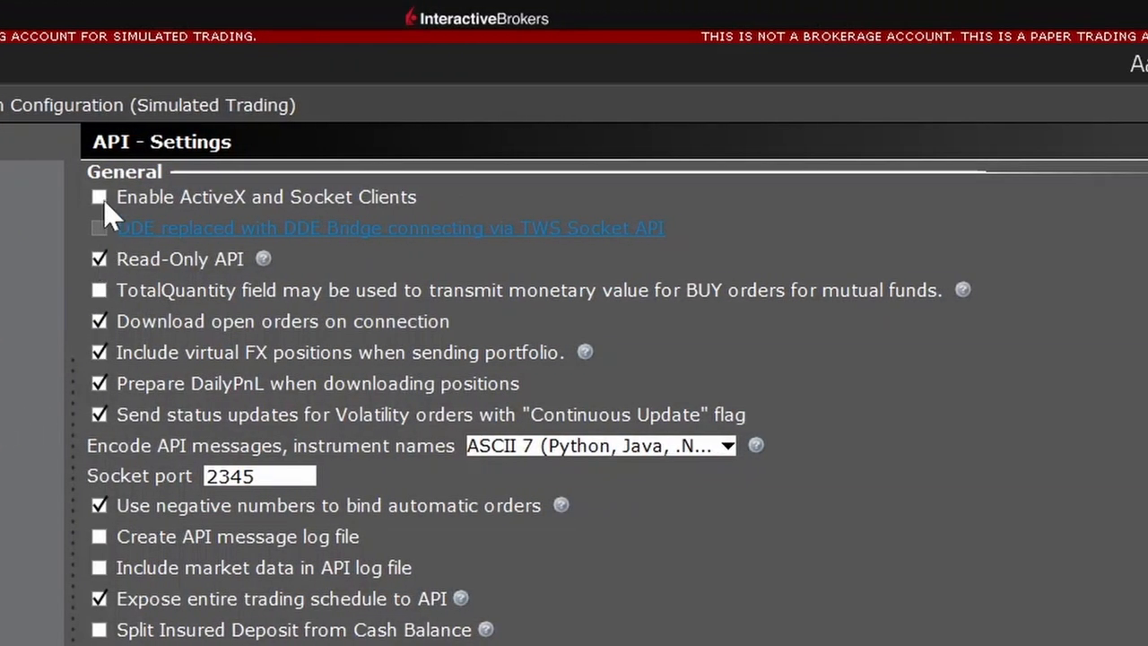
Step: Enable ActiveX and Socket Clients, disable Read-Only API, set socket port 1234, and confirm with OK
click(98, 196)
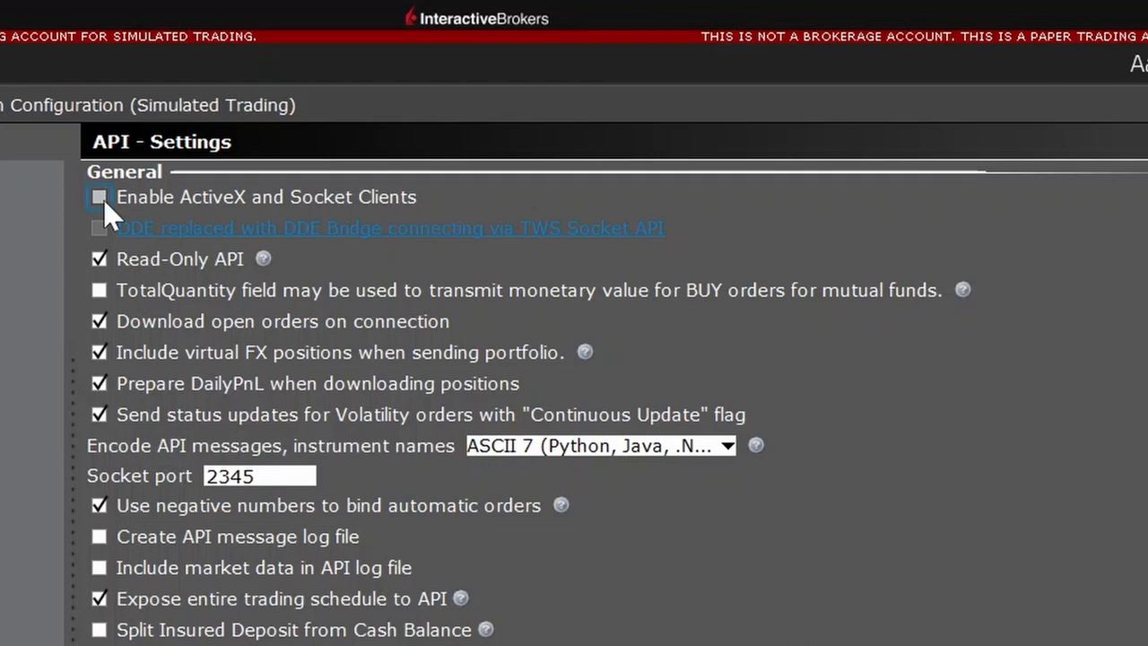
click(99, 195)
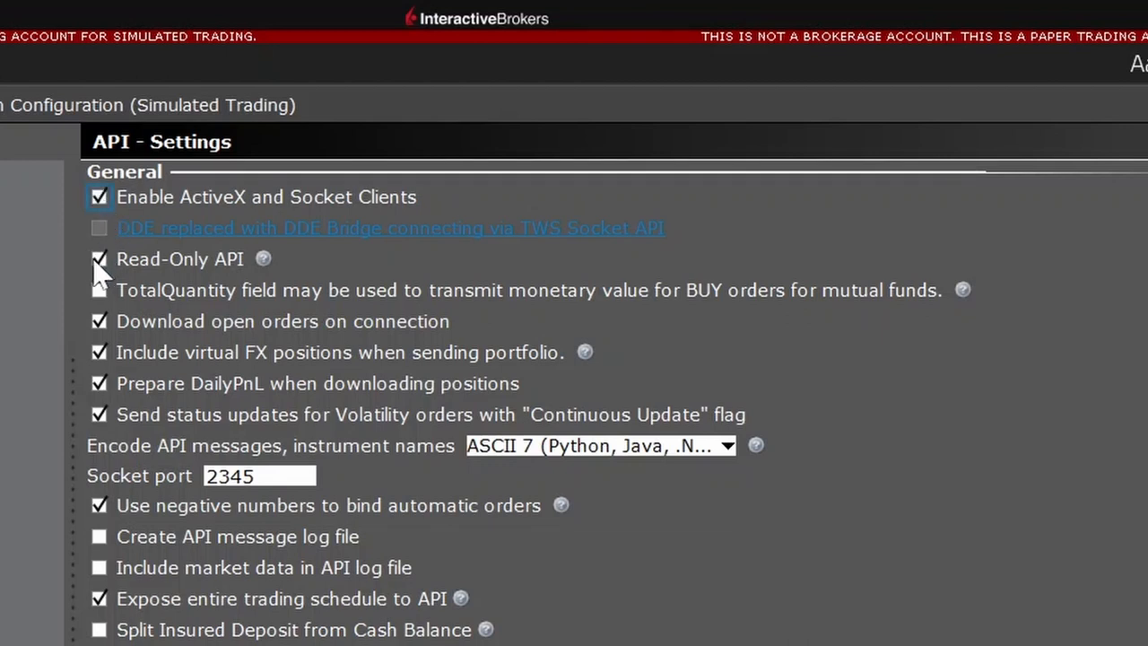
click(99, 259)
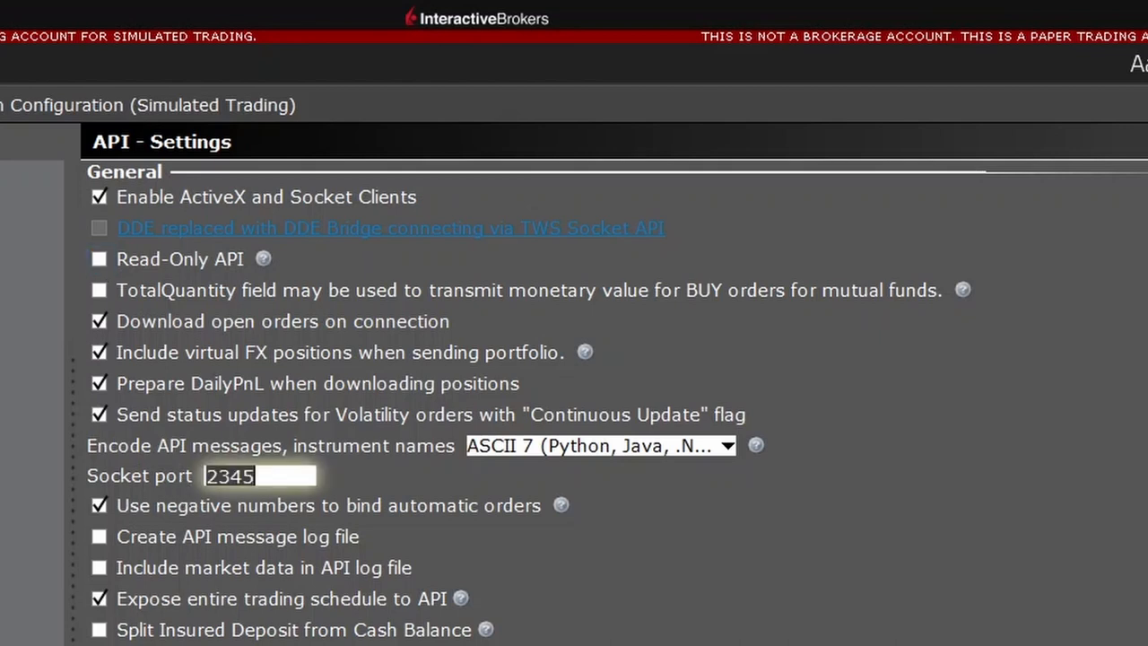
text(1234)
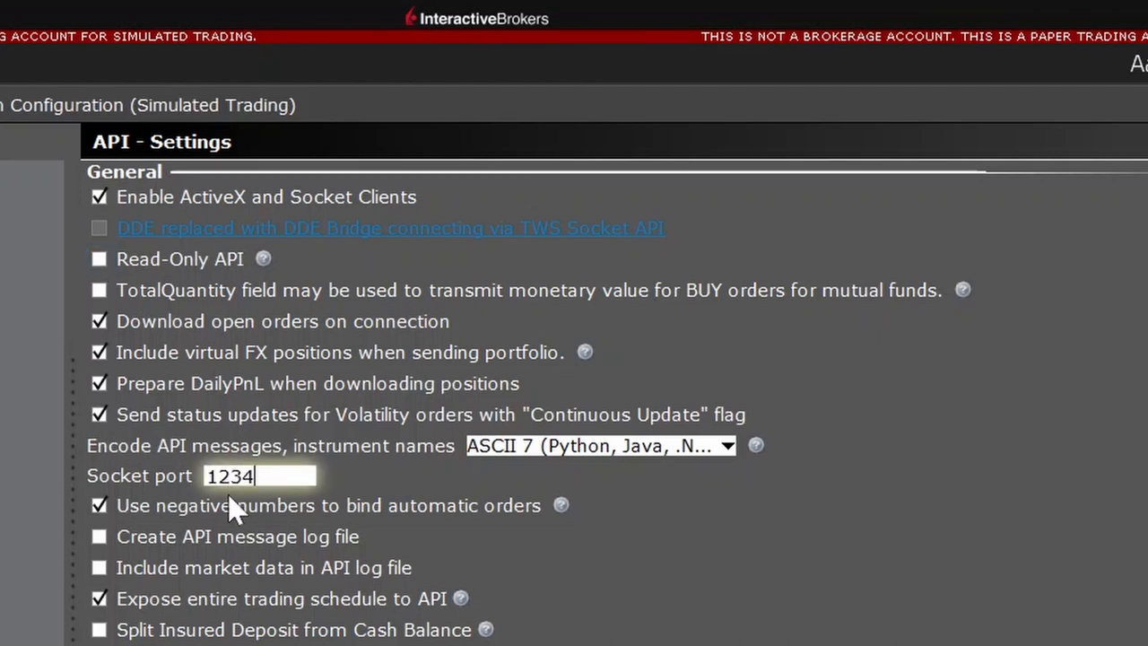
triple_click(229, 475)
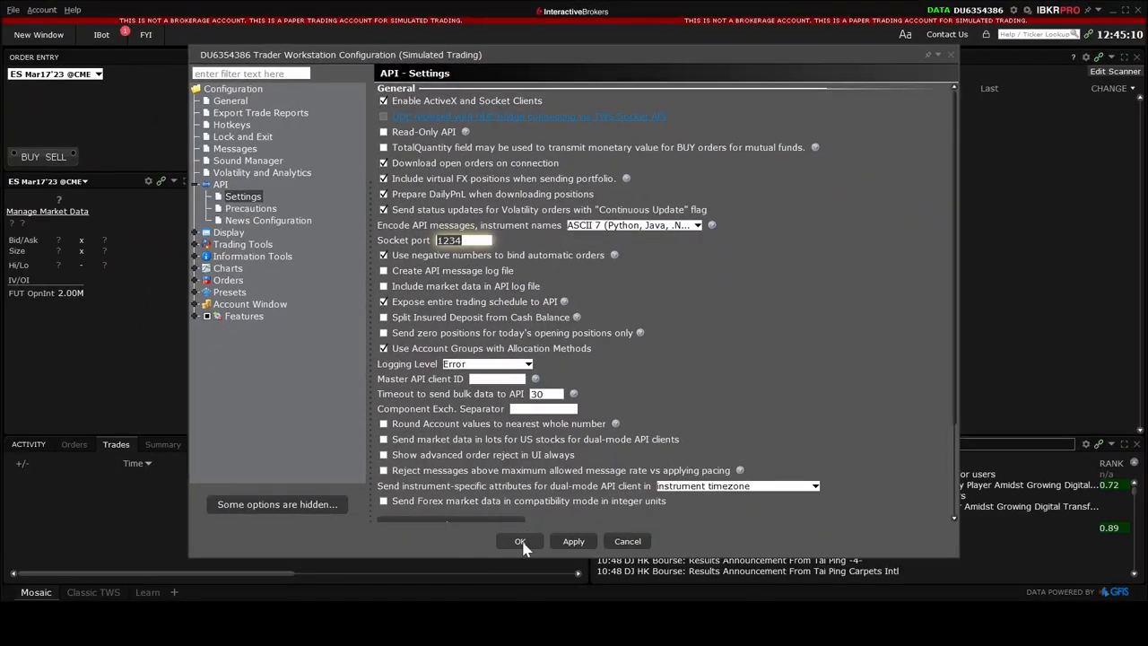
click(520, 542)
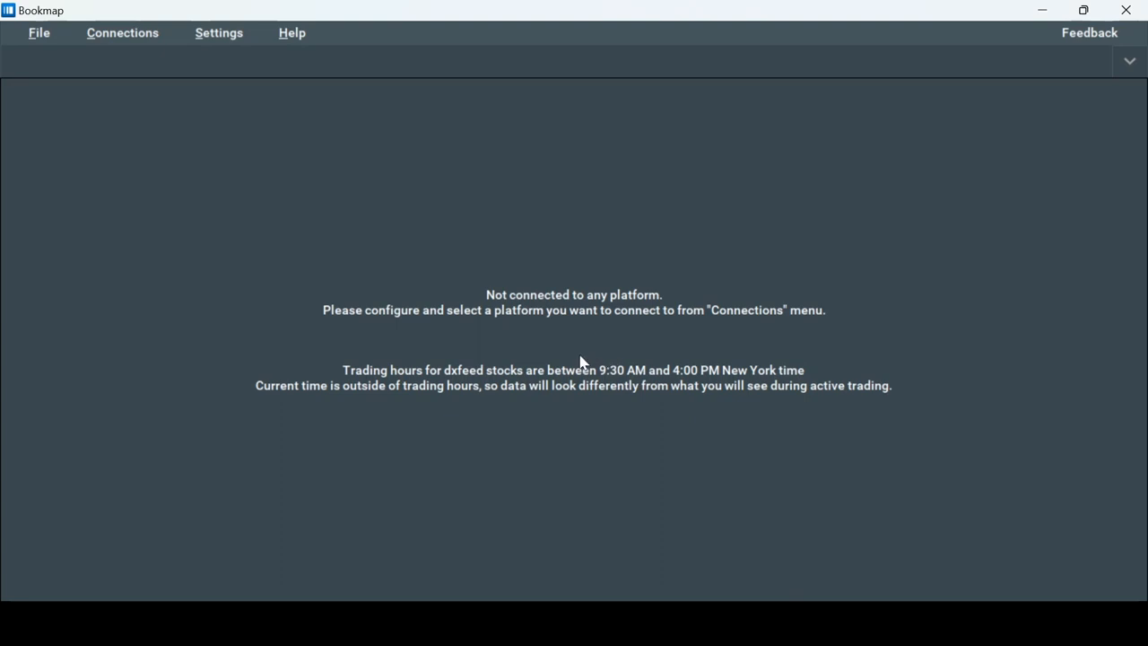
mouse_move(303, 168)
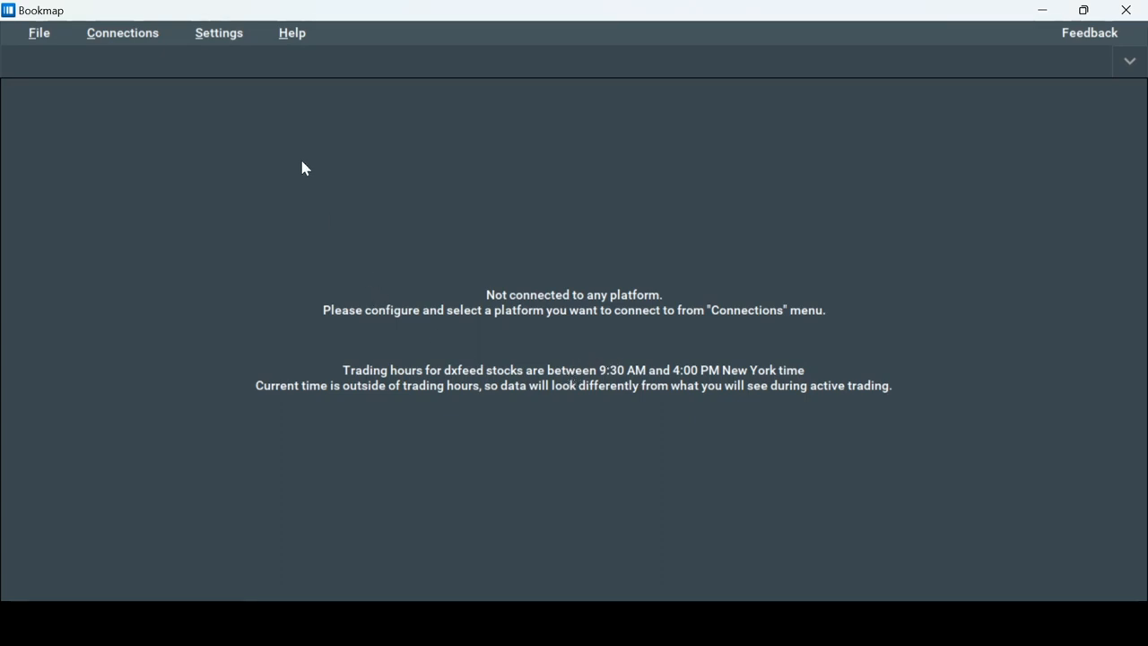
mouse_move(354, 219)
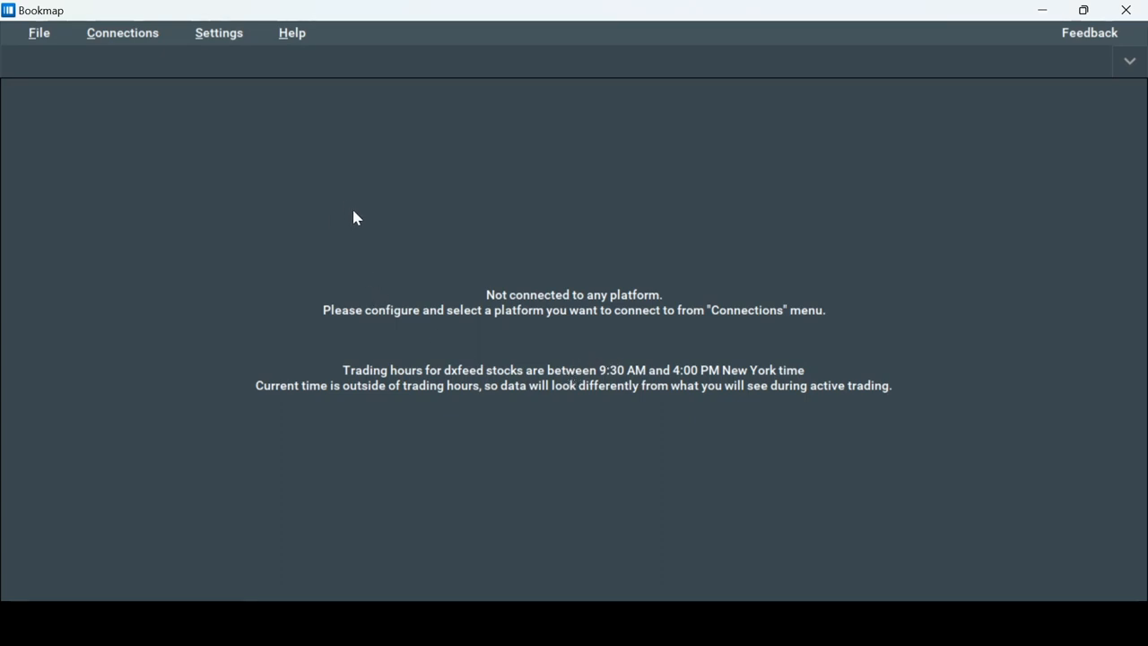
mouse_move(157, 110)
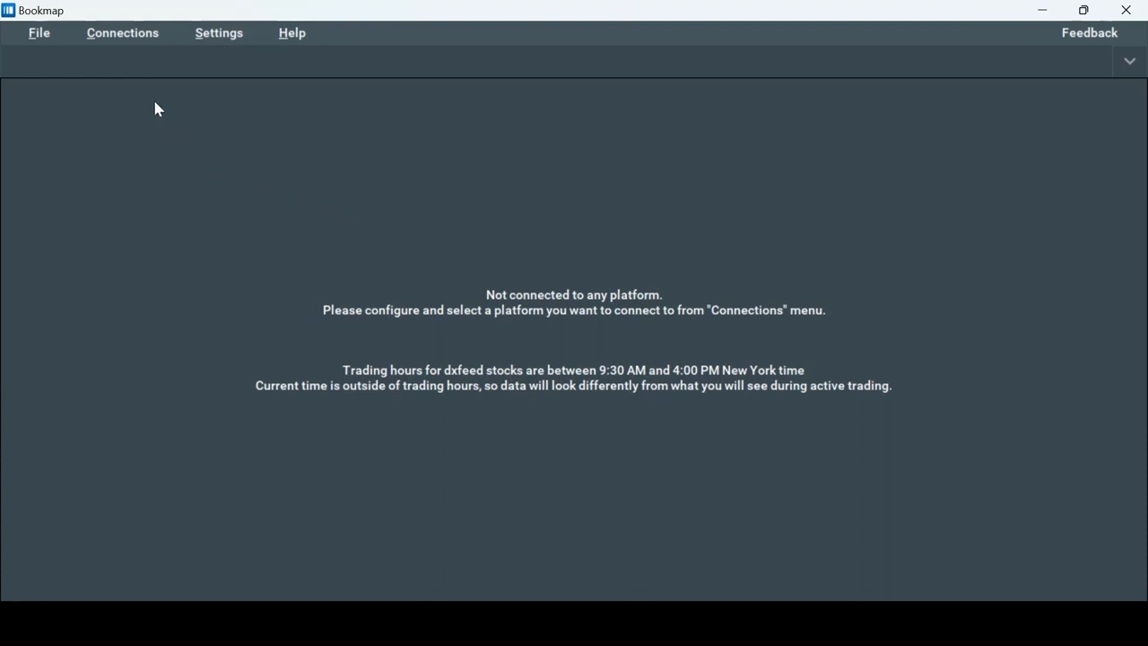
mouse_move(132, 43)
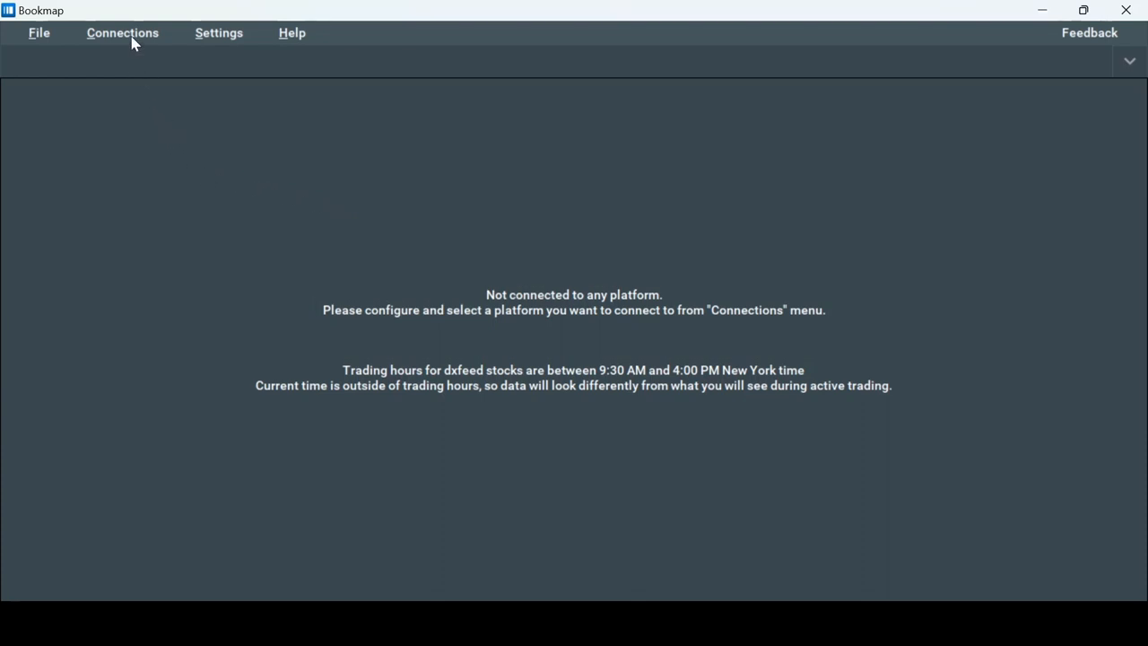
Step: Start creating a new connection from Connections > Configure
click(122, 32)
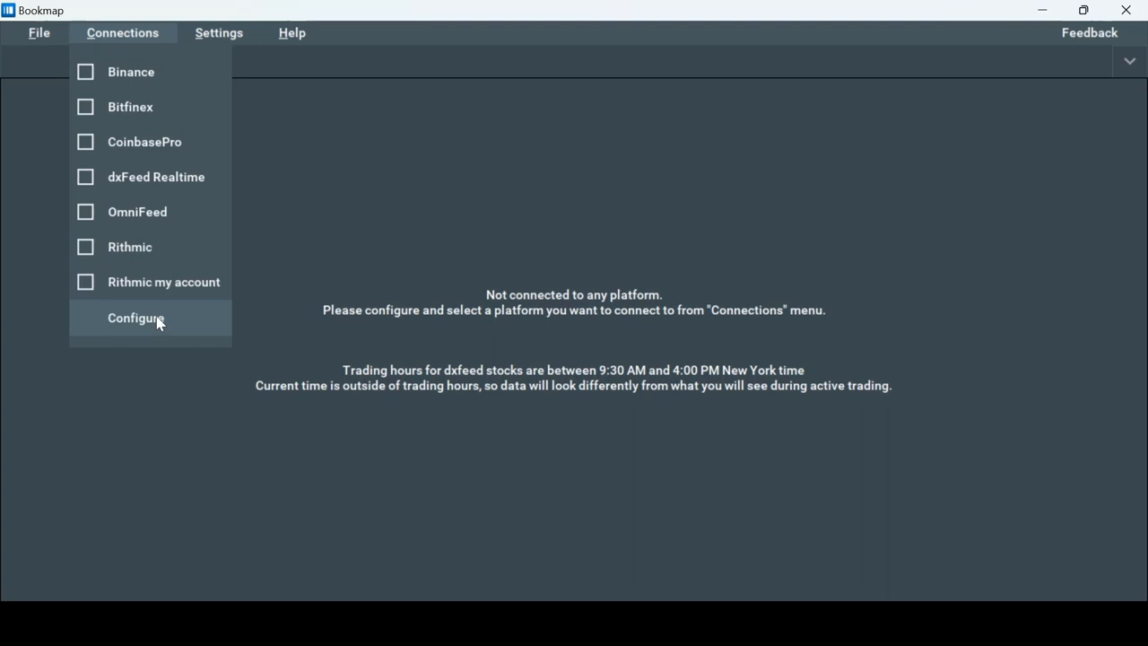
click(134, 317)
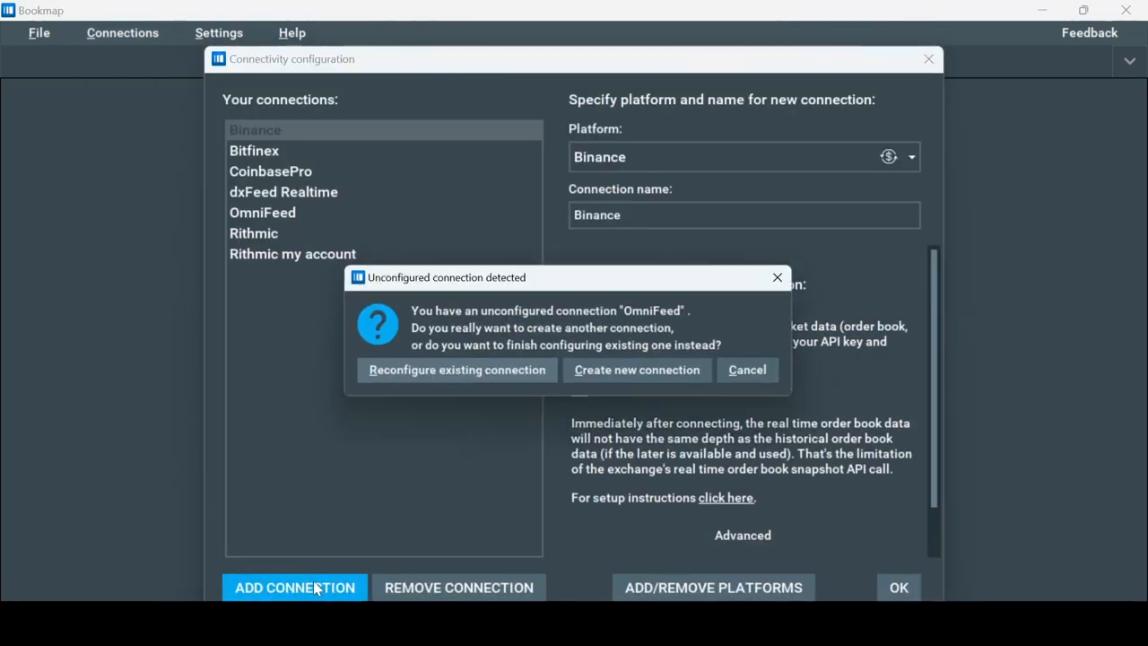
click(635, 370)
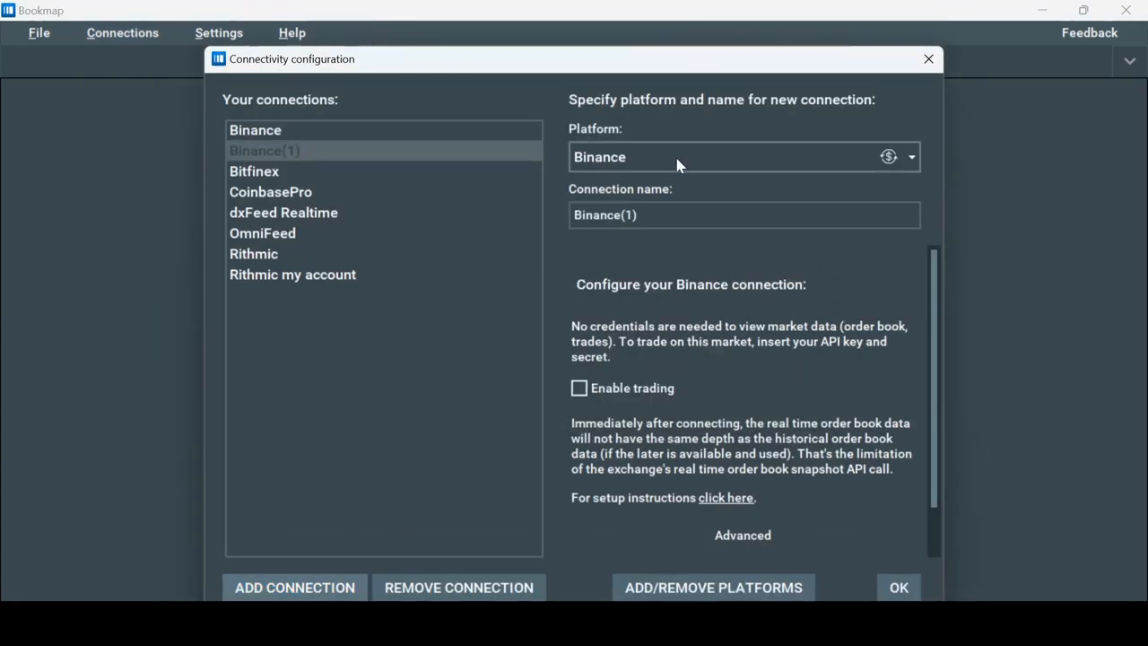
Step: Choose Interactive Brokers TWS as the platform and enter port 1234
click(911, 156)
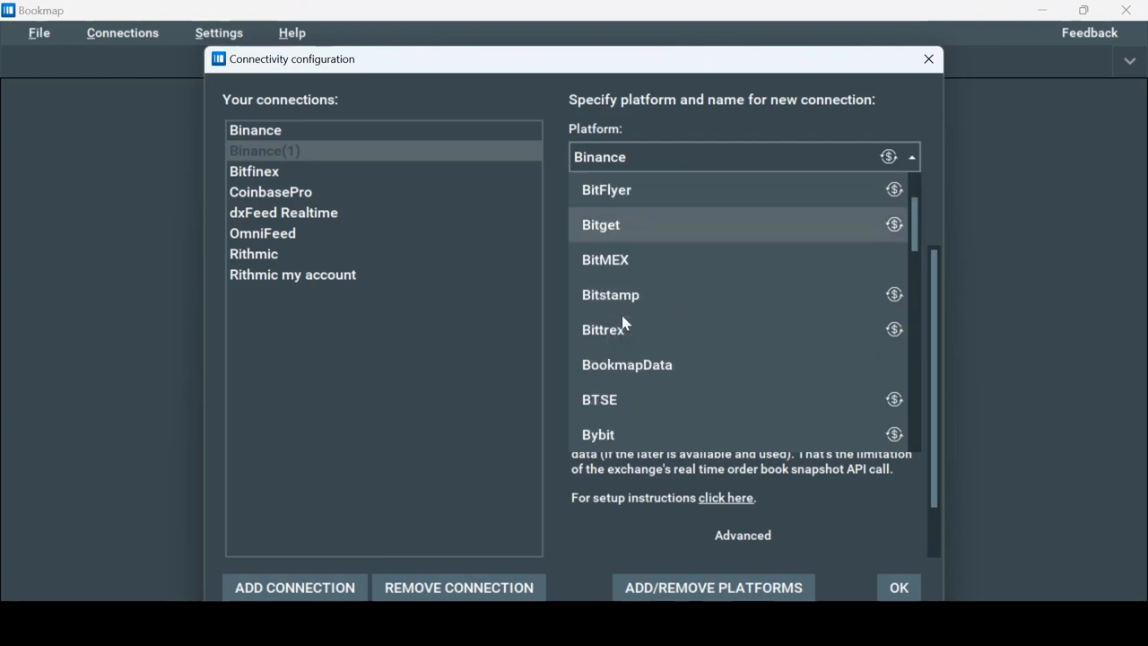
scroll(down, 3)
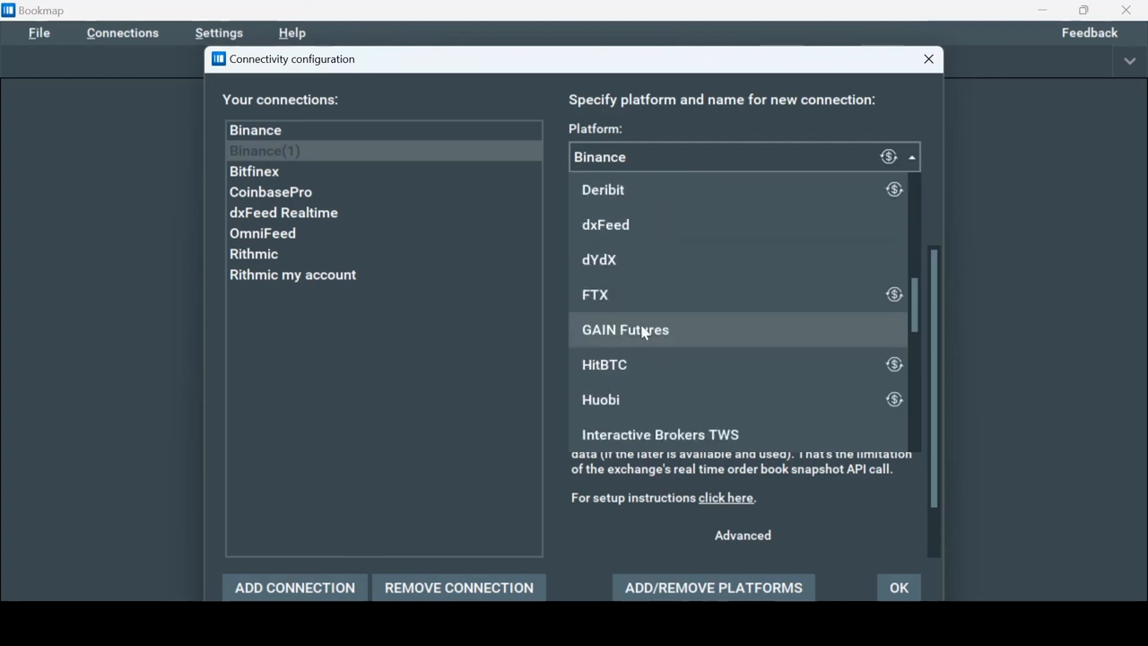
click(660, 434)
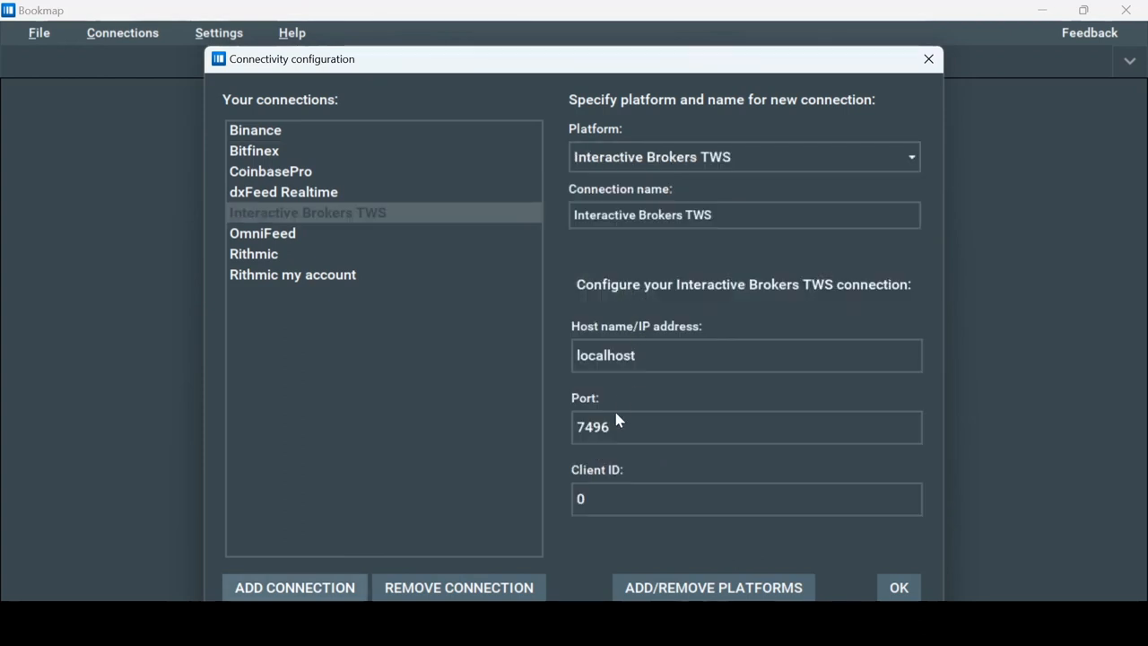
text(1234)
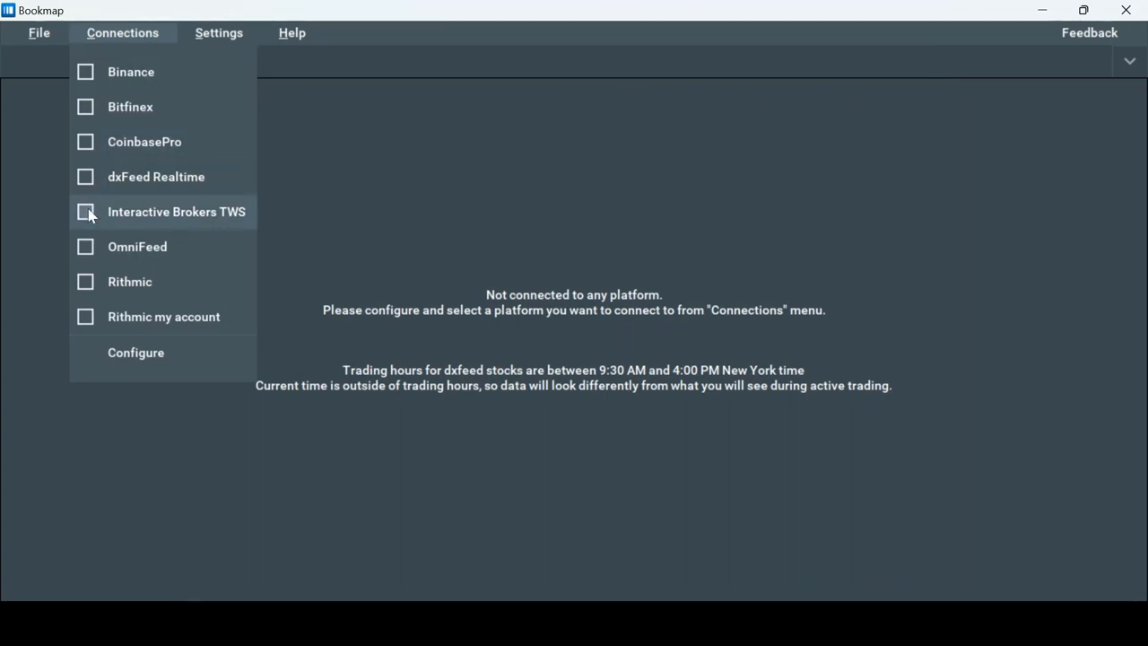
Step: Connect to Interactive Brokers TWS and begin a subscription keeping that platform
click(86, 212)
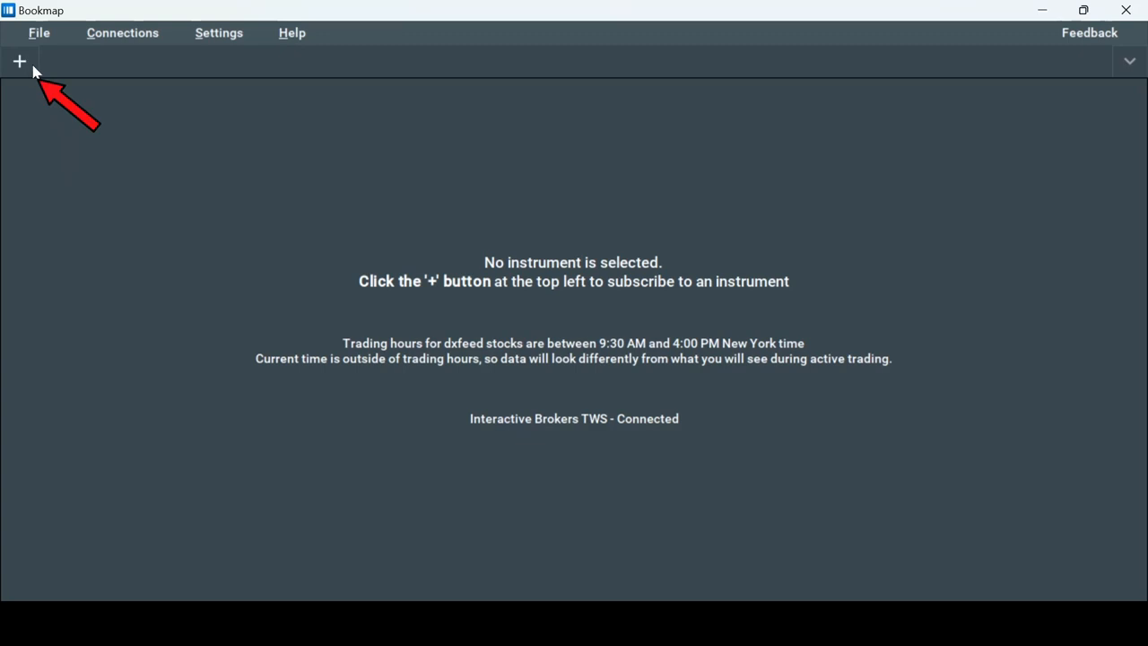
click(18, 61)
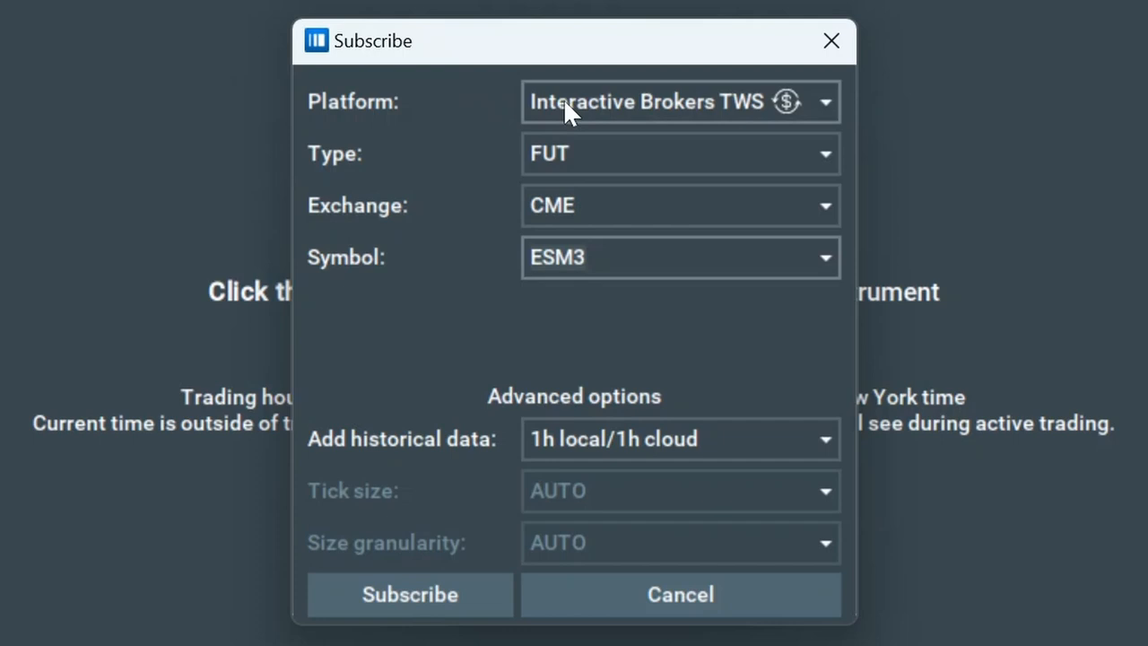
click(678, 100)
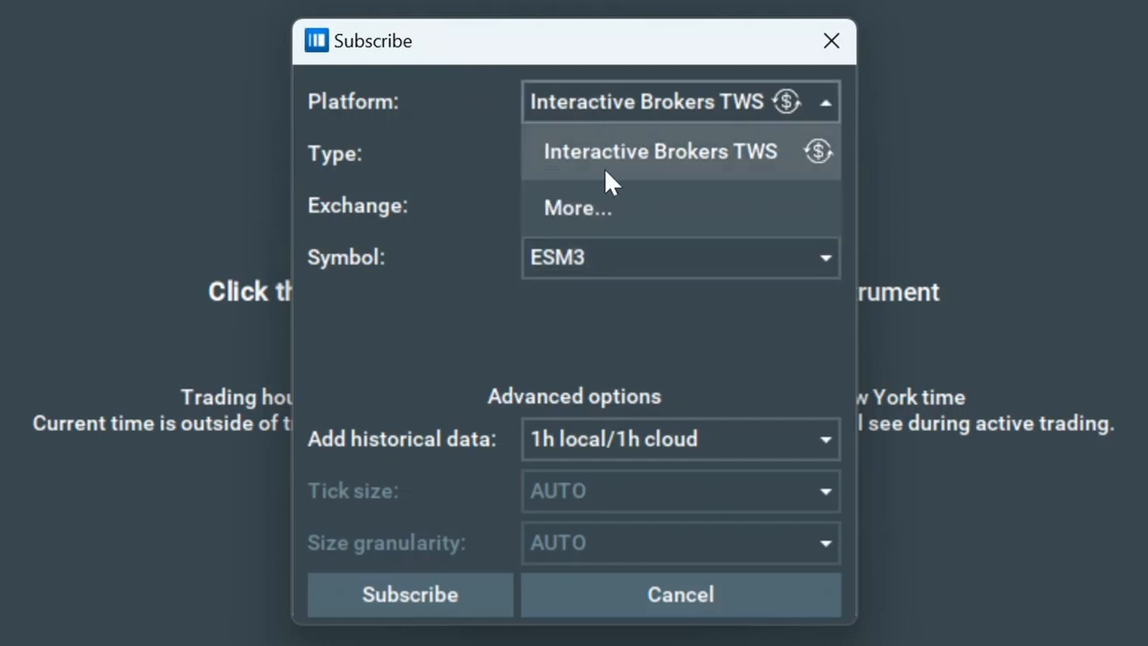
click(660, 151)
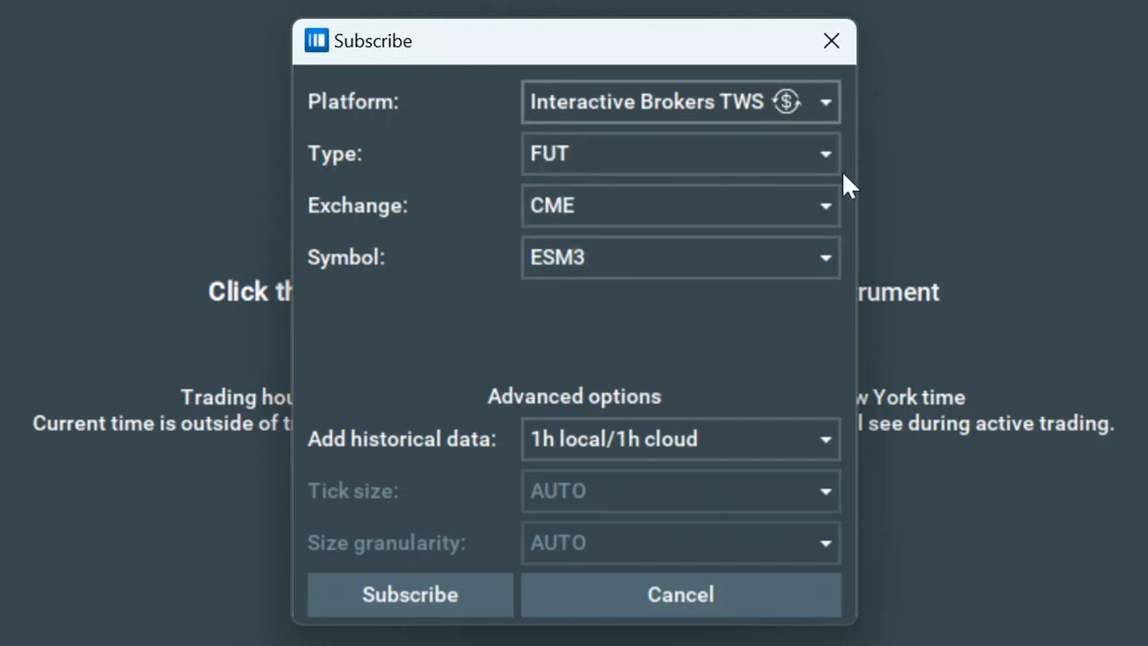
Step: Set the instrument type to STK and the symbol to AAPL on SMART:NASDAQ
click(679, 154)
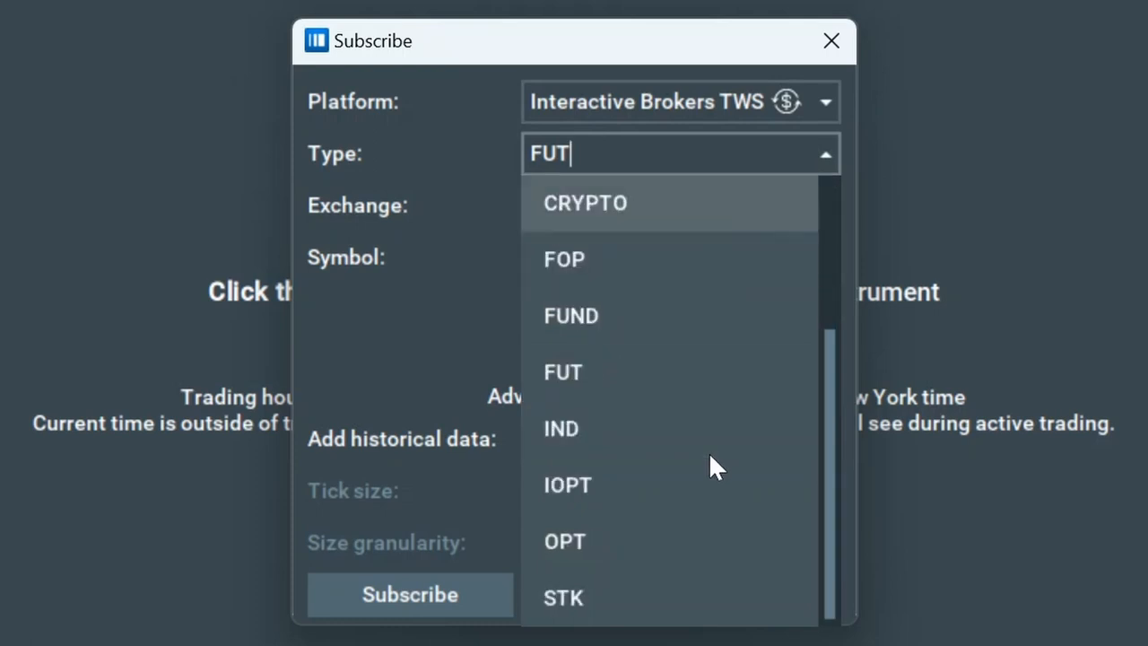
click(563, 597)
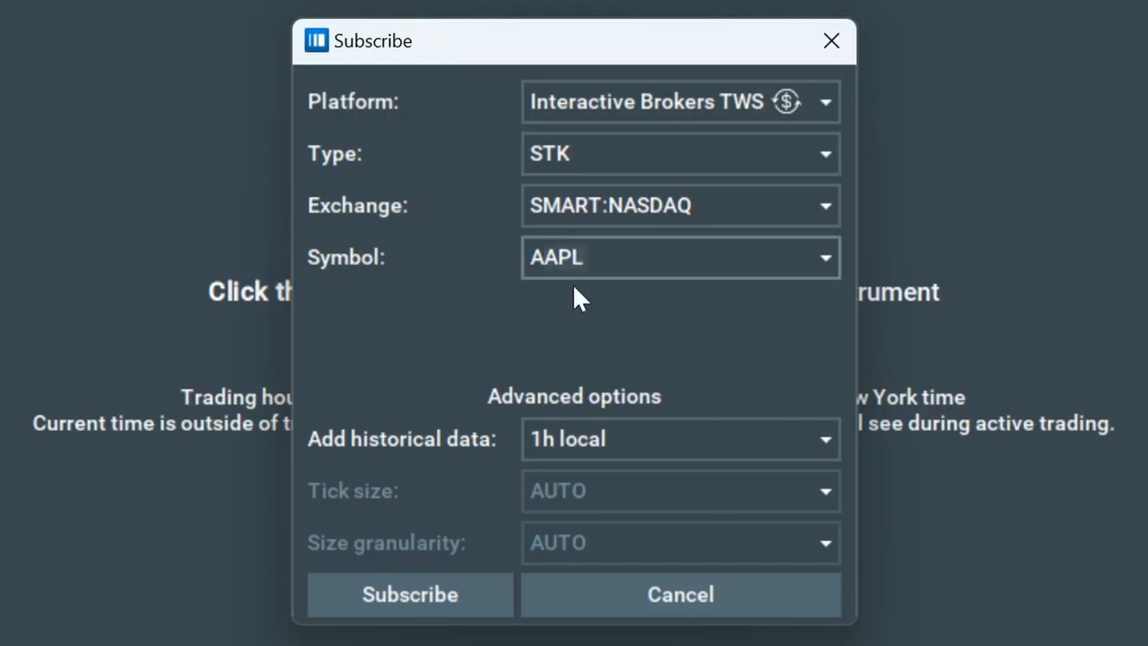
click(555, 258)
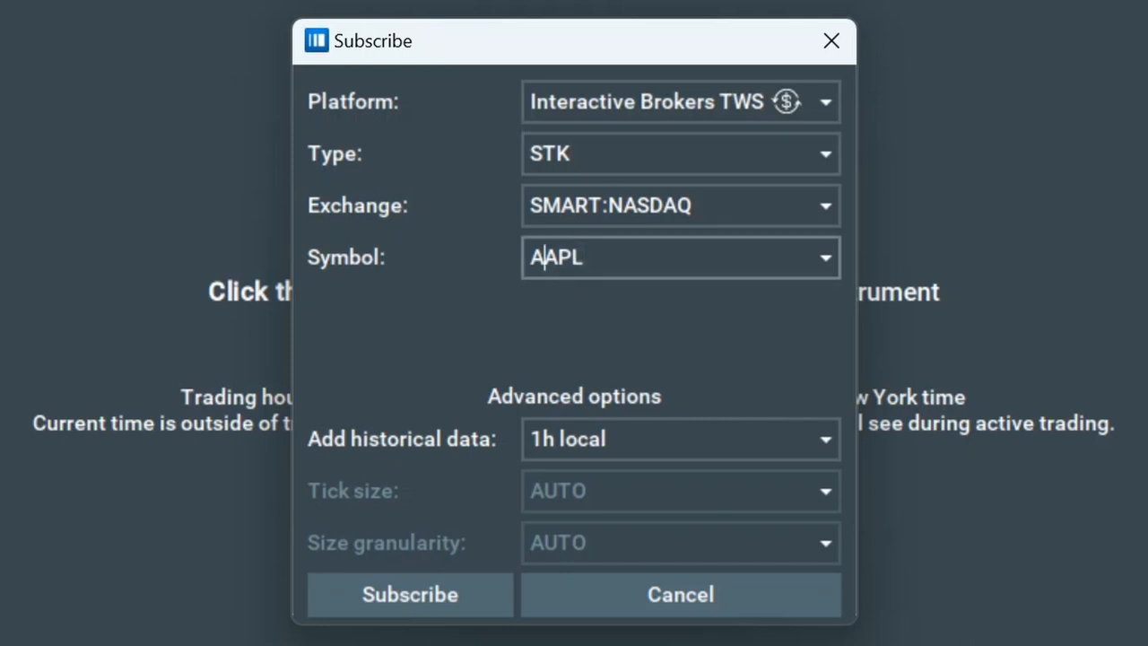
mouse_move(549, 342)
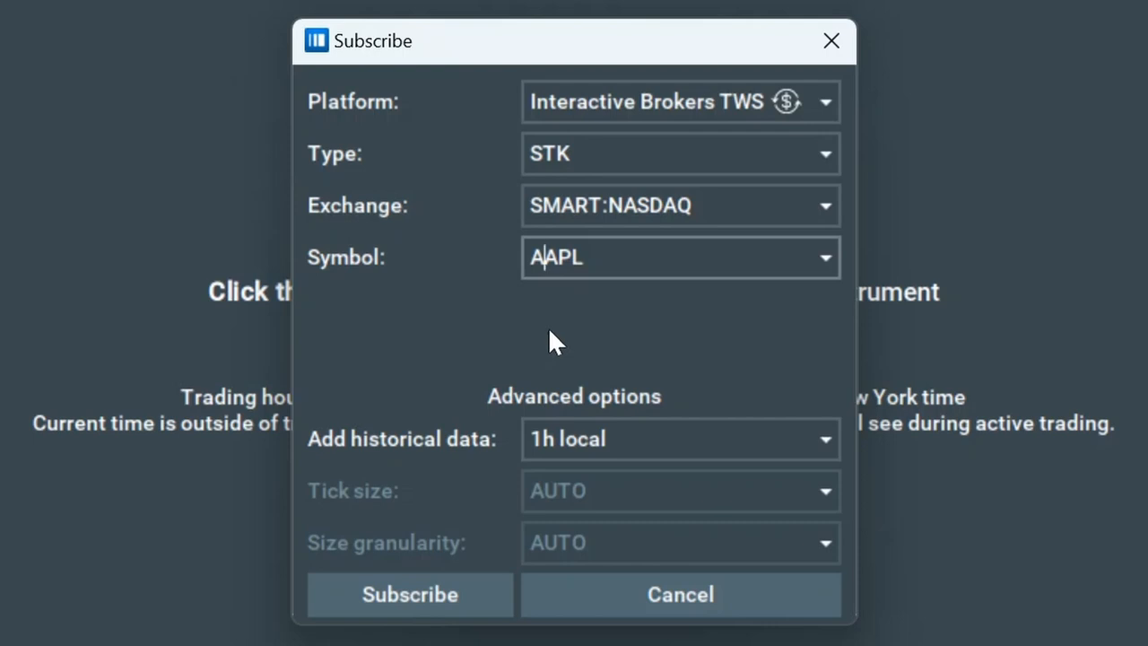
mouse_move(552, 359)
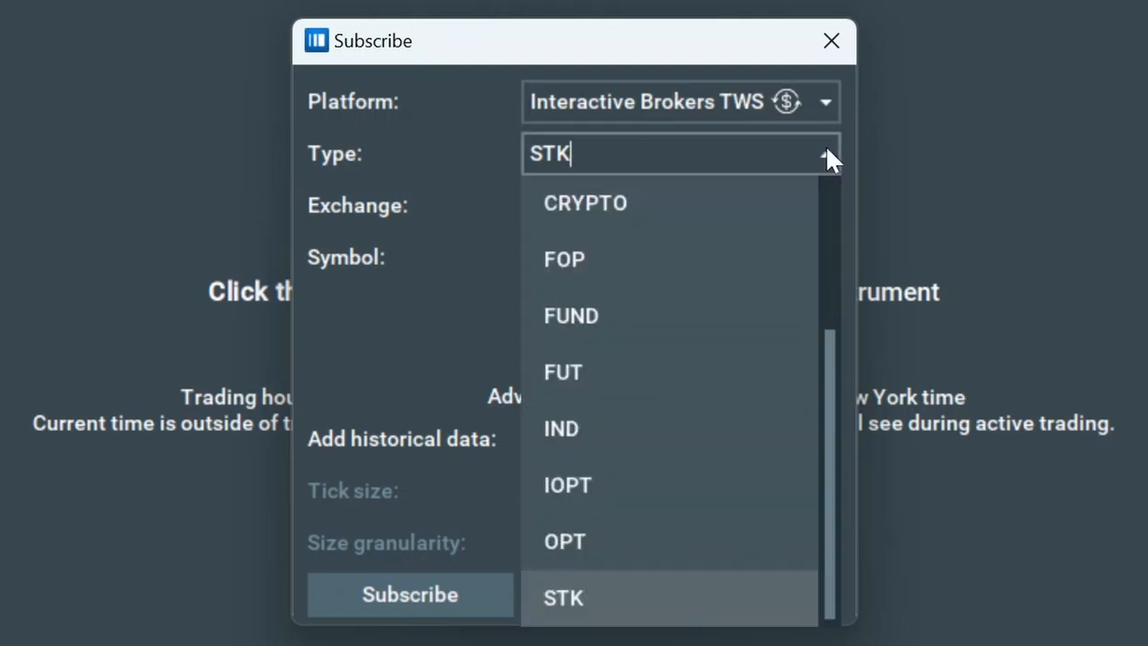
mouse_move(717, 371)
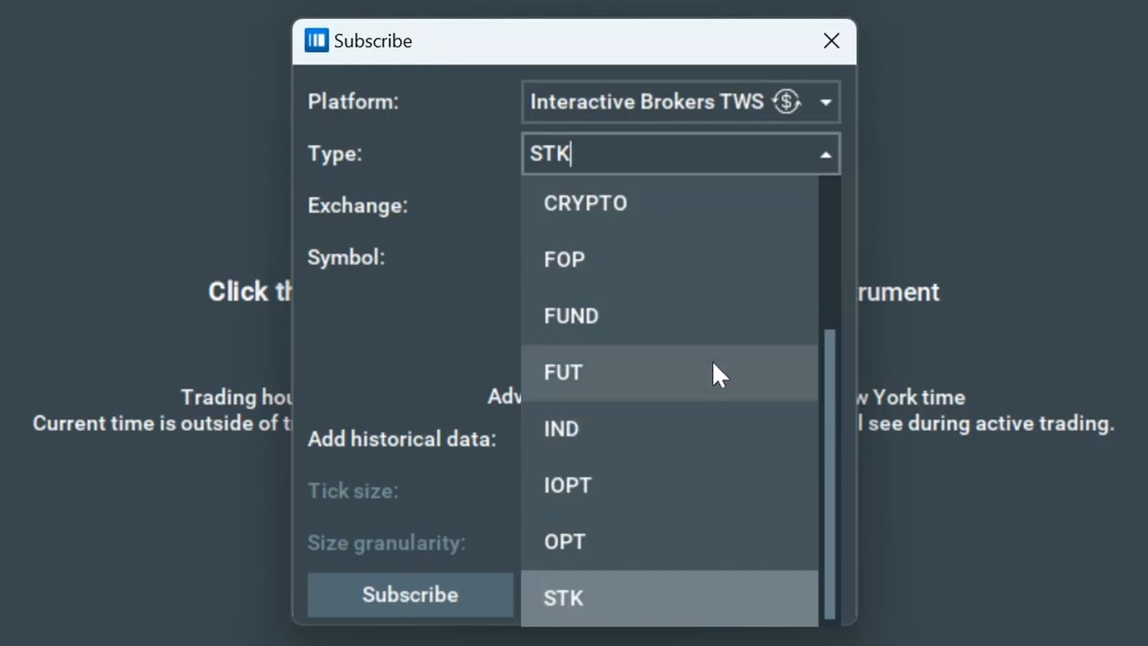
Step: Change the type to FUT on CME with symbol ESH3 and subscribe
click(563, 371)
text(ESH3)
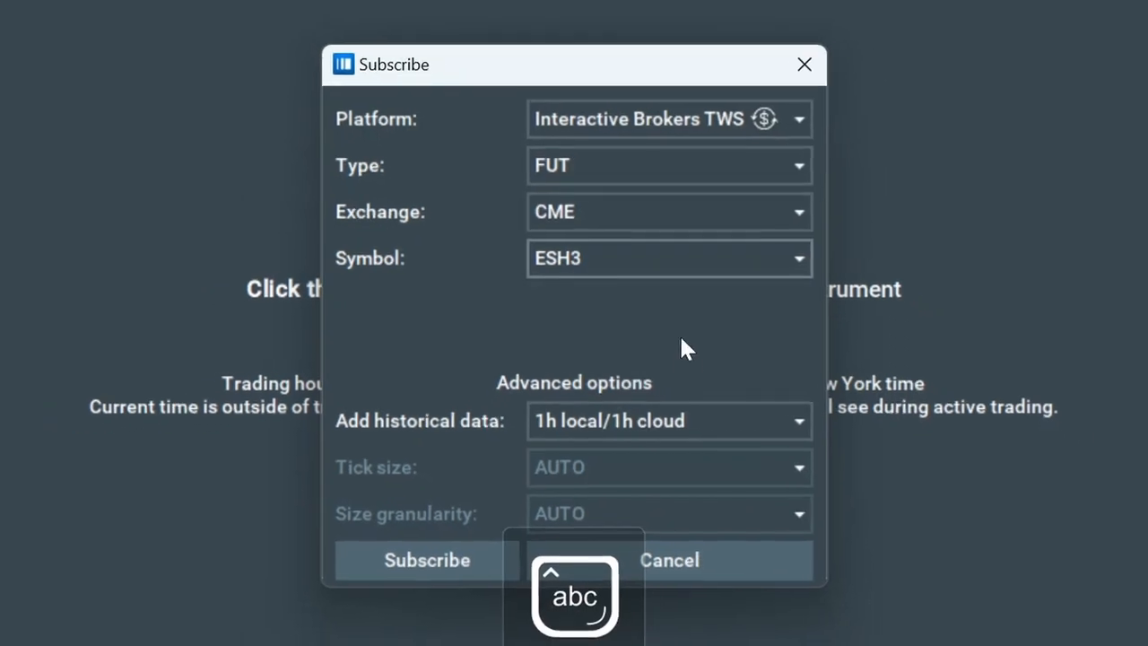
click(427, 560)
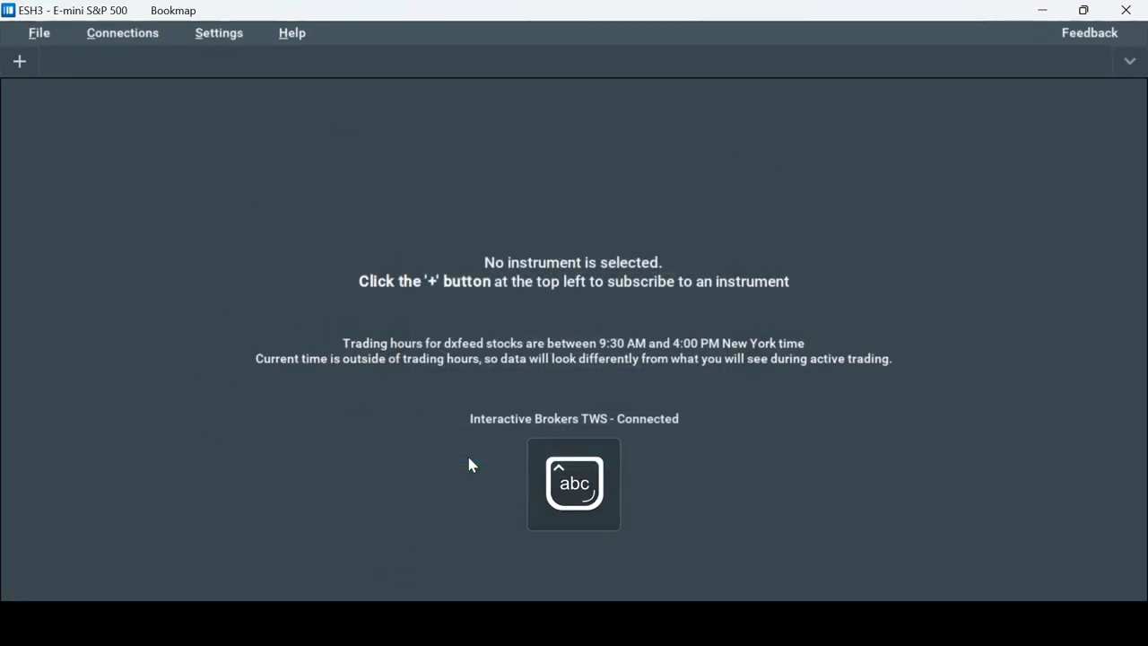
Step: Let the ESH3@IB heatmap chart tab load
click(19, 61)
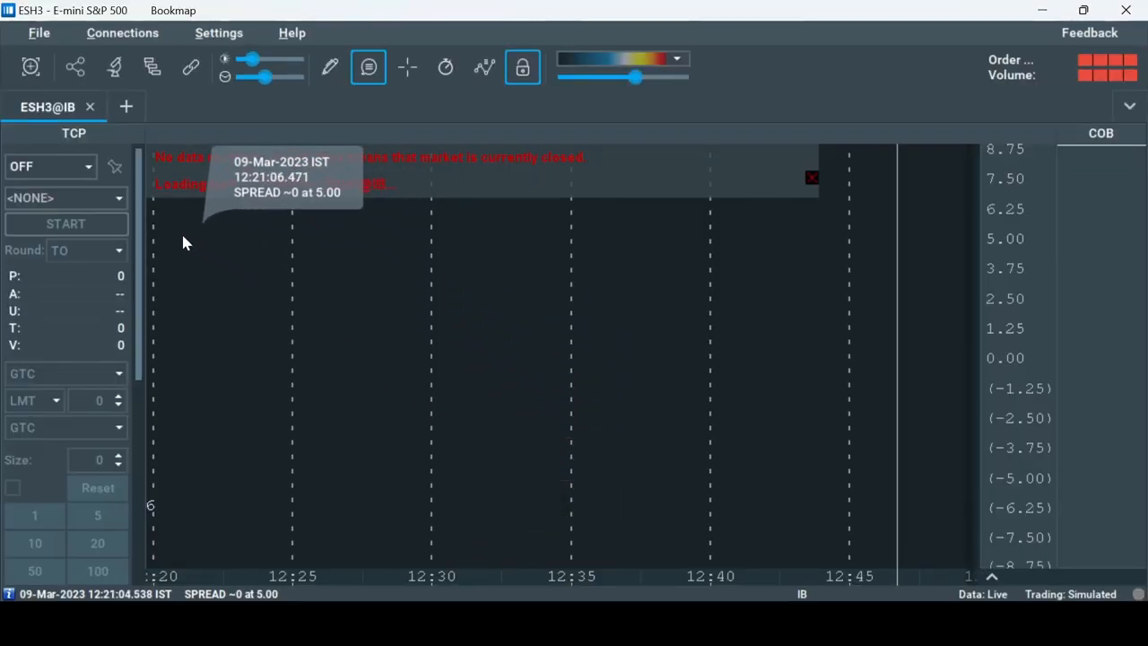
mouse_move(383, 262)
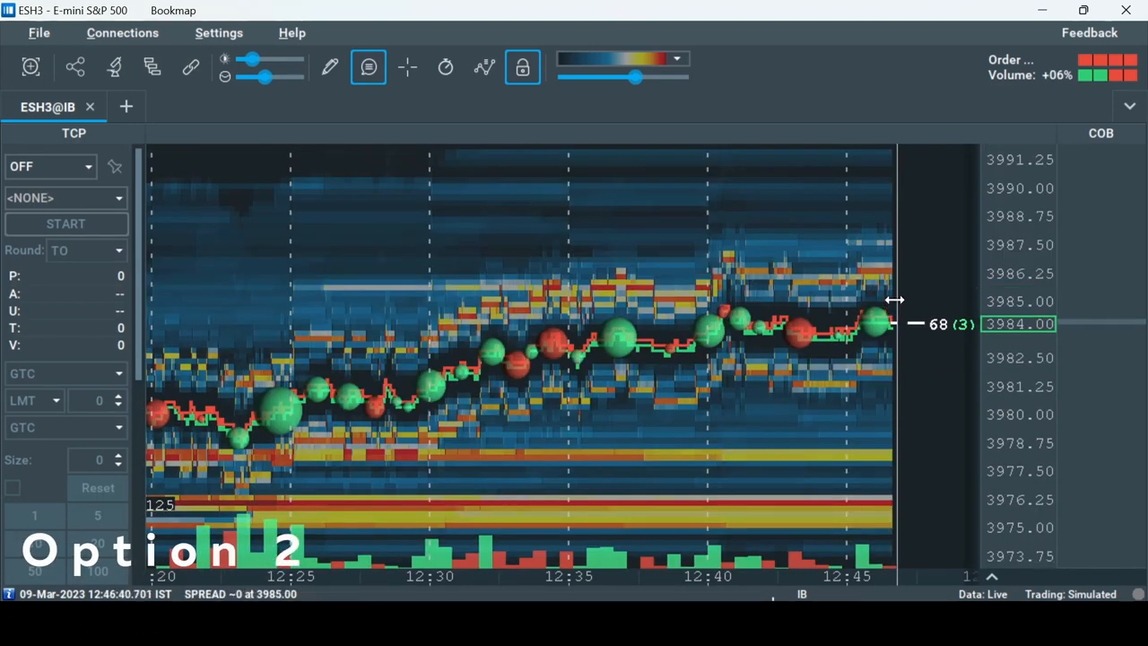
mouse_move(879, 289)
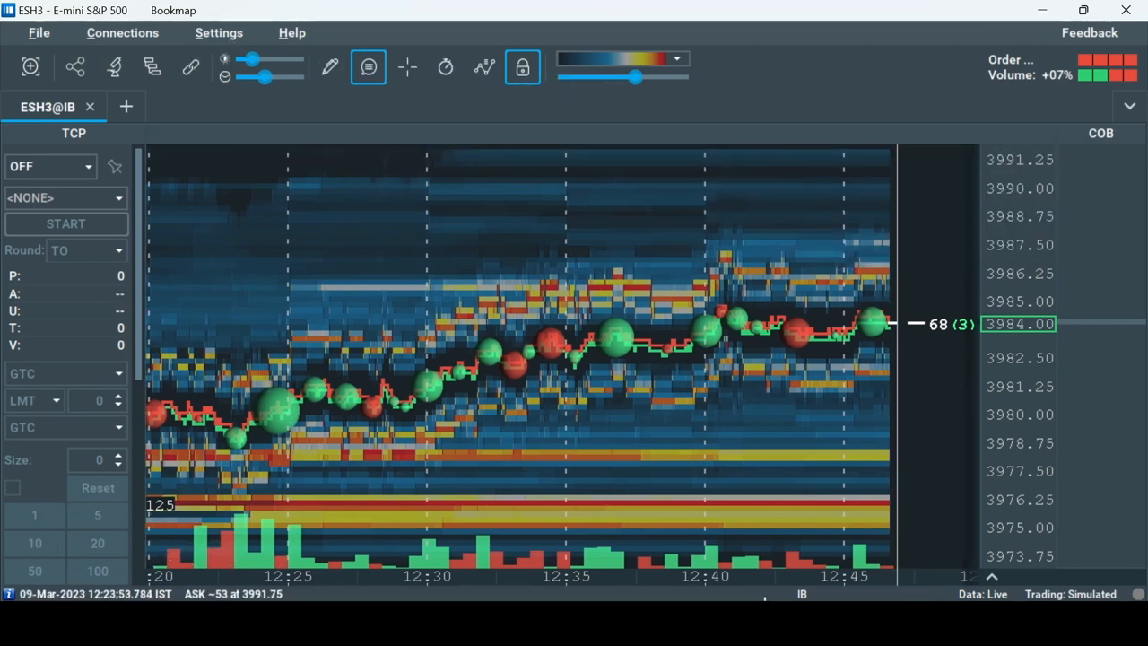
Step: Relaunch Bookmap in Trading mode loading the previous workspace with its ES, AAPL and ESM3 tabs
click(1126, 11)
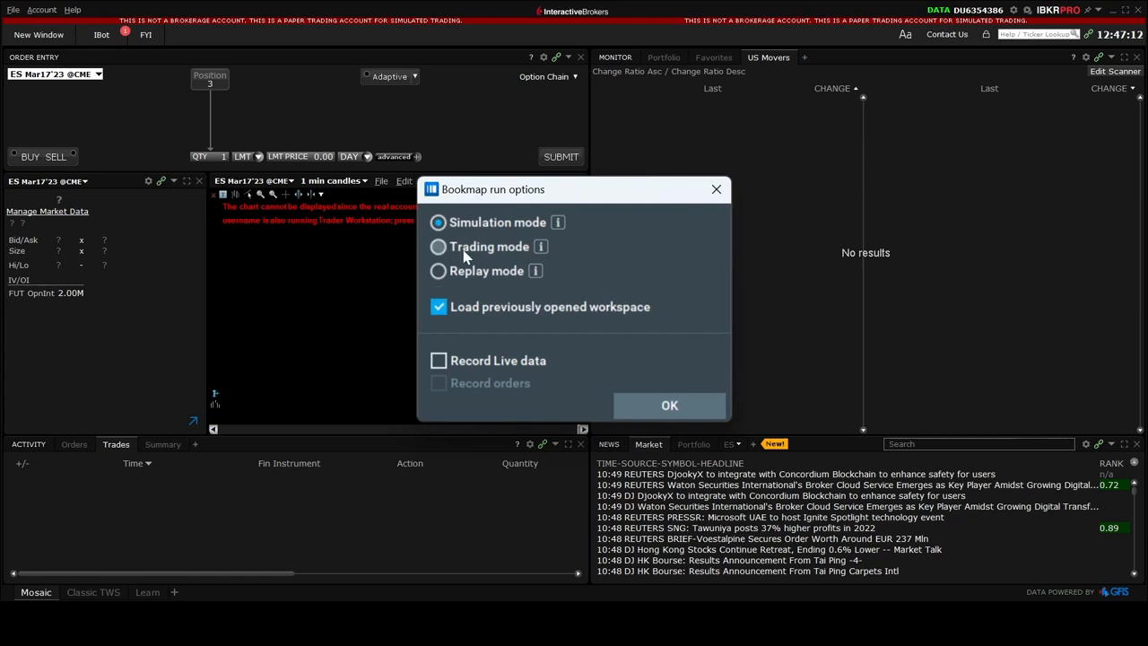
click(669, 405)
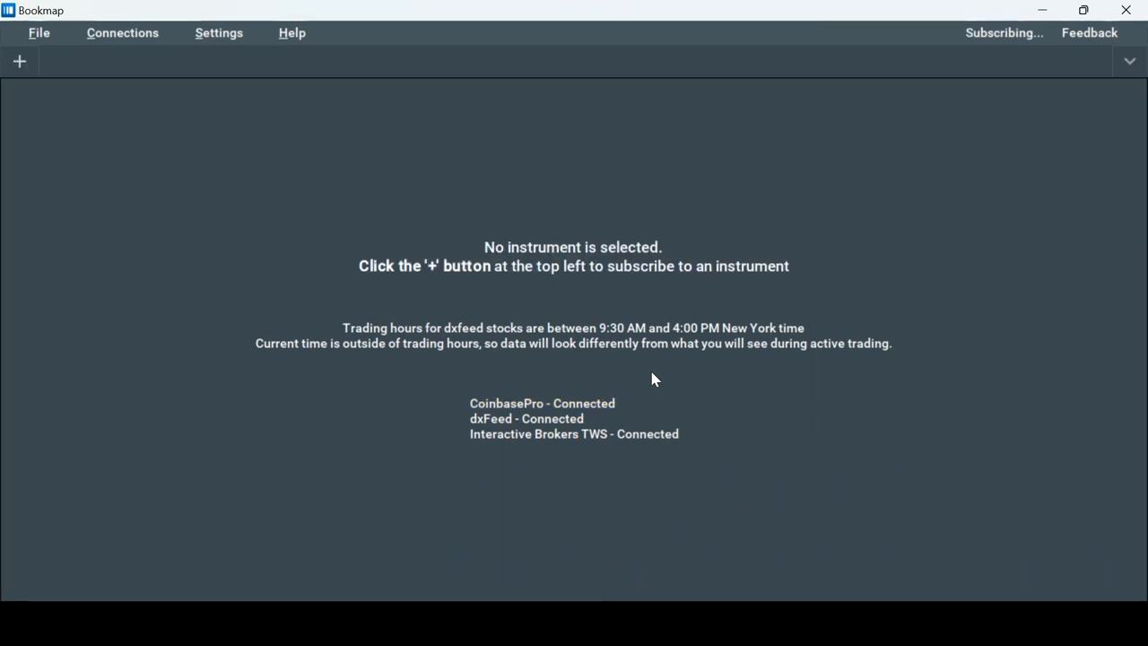
click(18, 61)
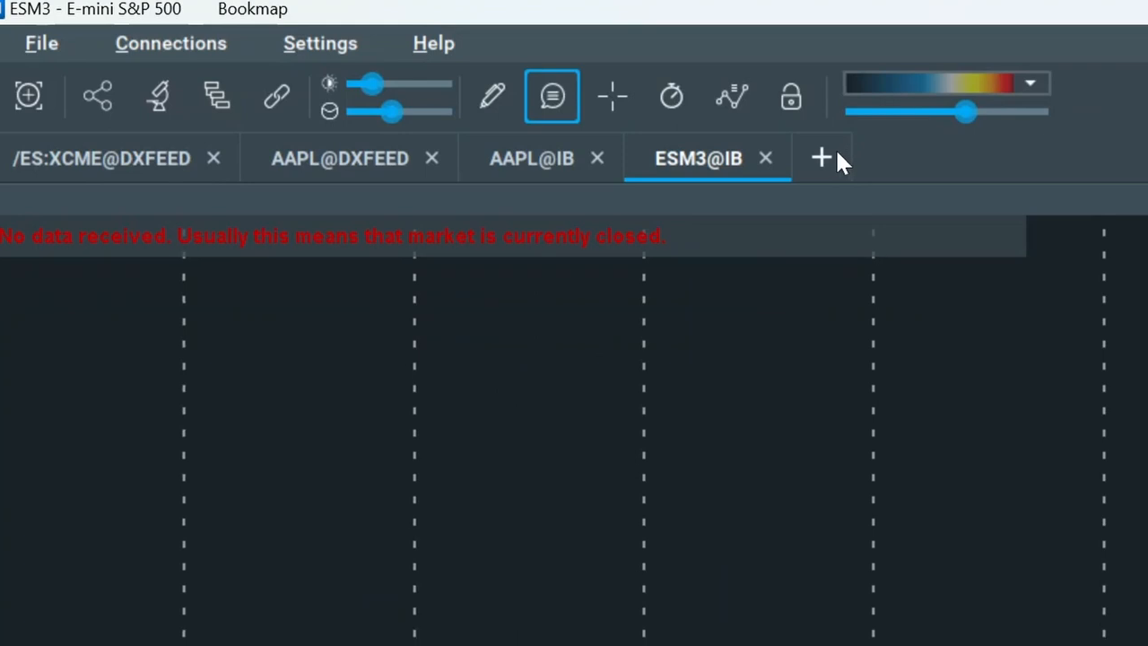
Step: Subscribe to symbol Tsla on dxFeed so a TSLA chart tab appears
click(820, 158)
text(AAPL)
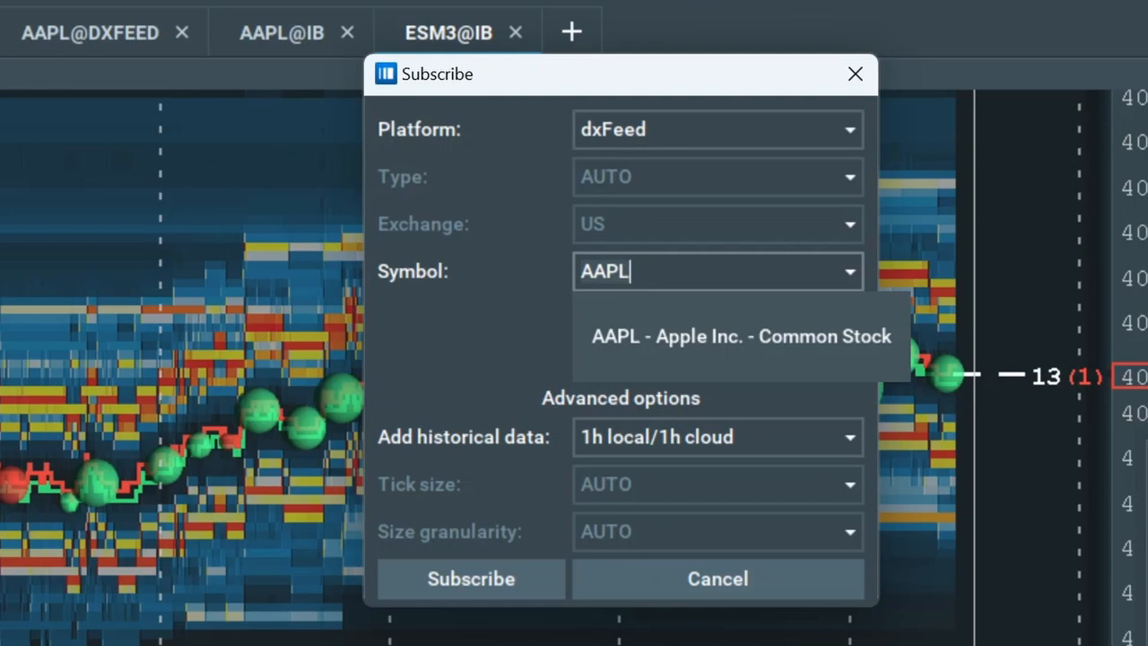
text(T)
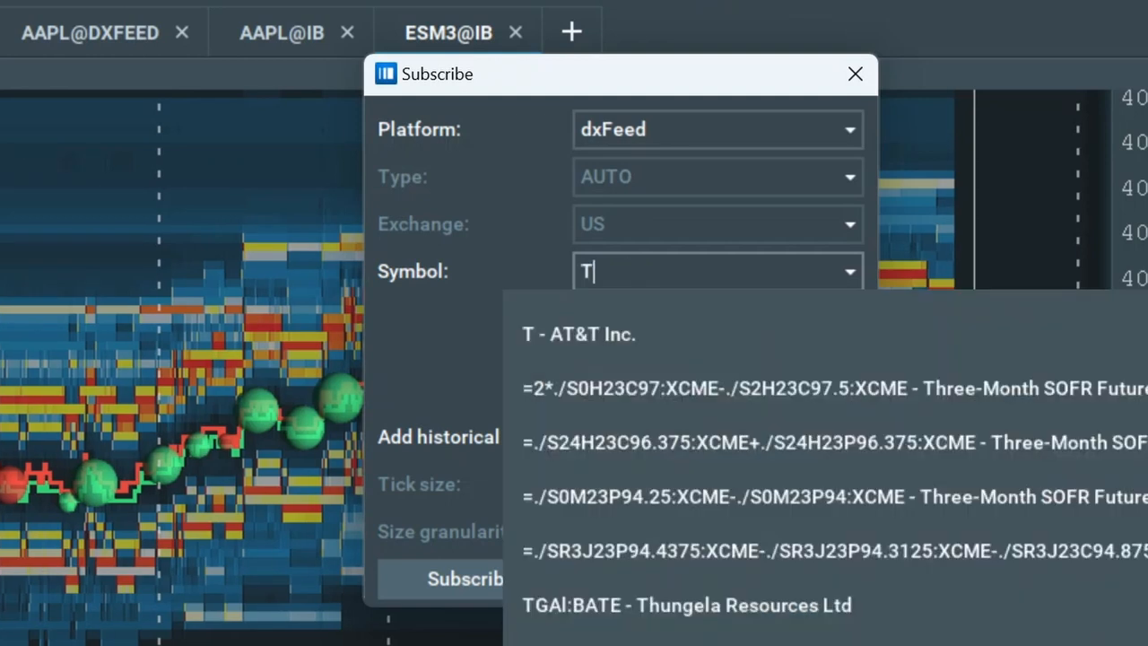
text(sla)
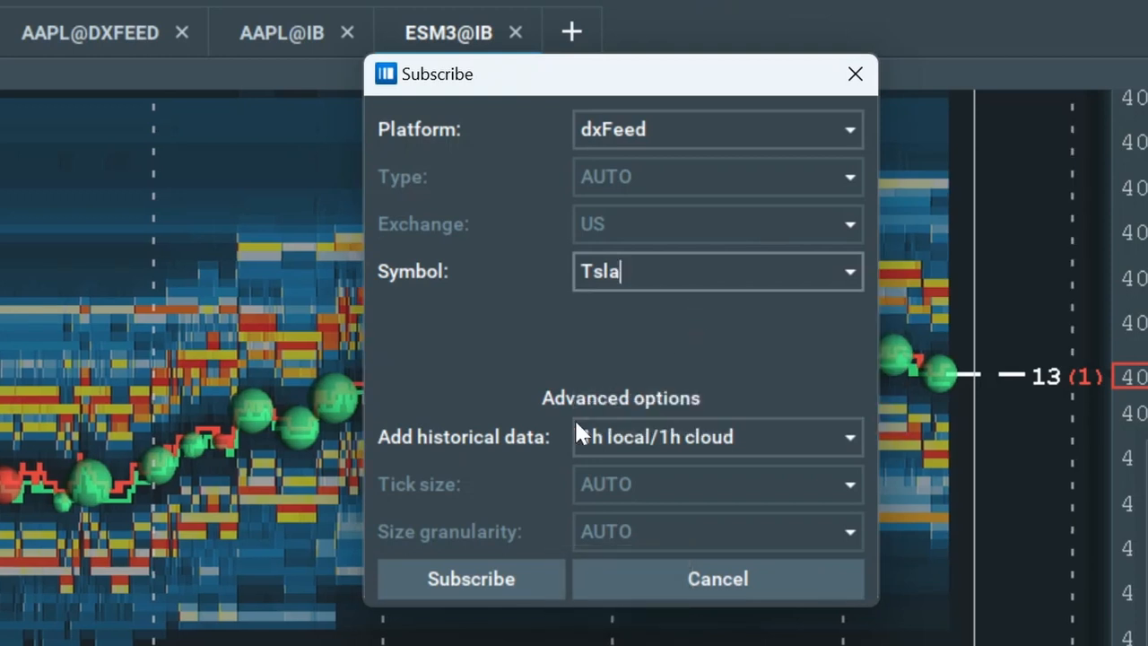
click(469, 577)
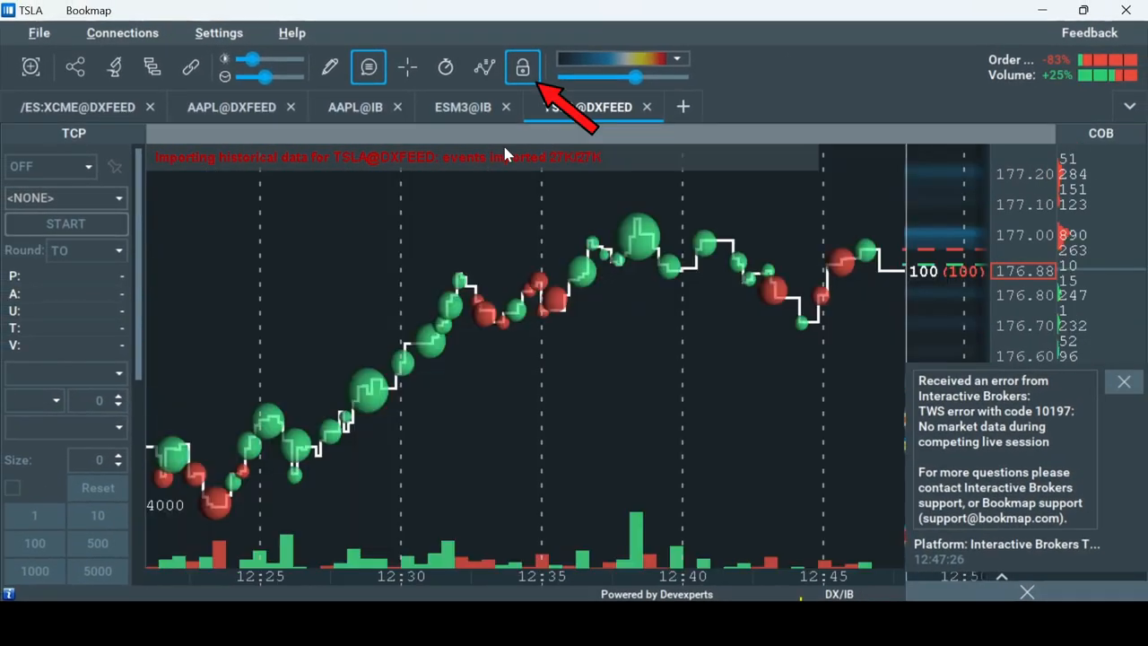
Step: Route the TSLA chart's orders to TSLA@IB and hit START to activate trading
click(524, 68)
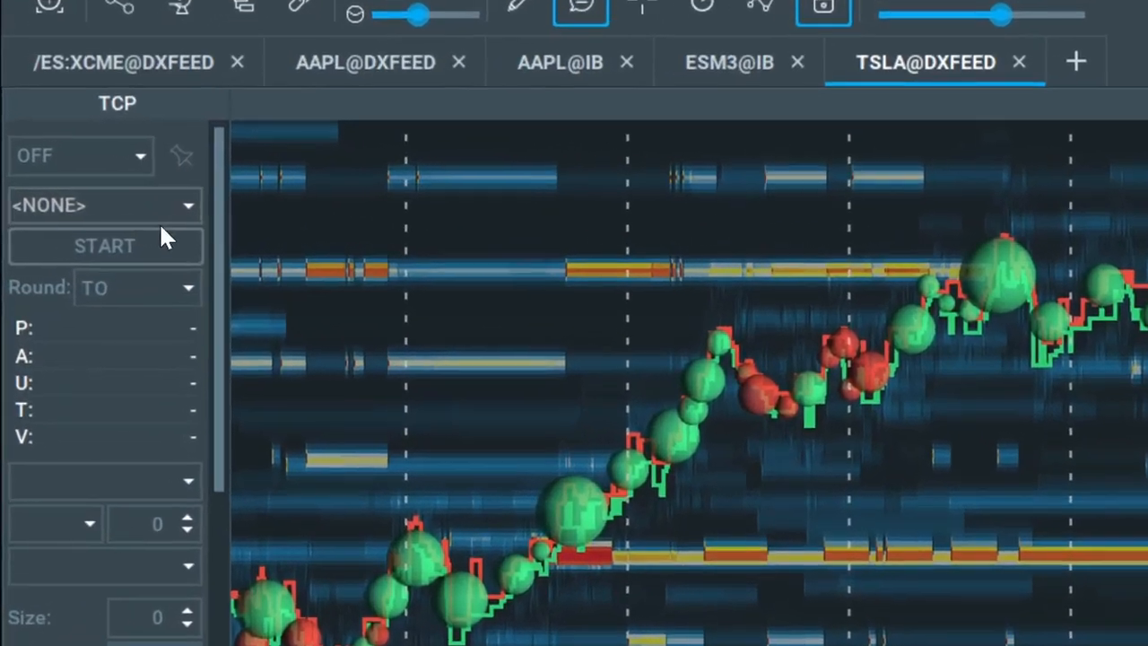
click(104, 205)
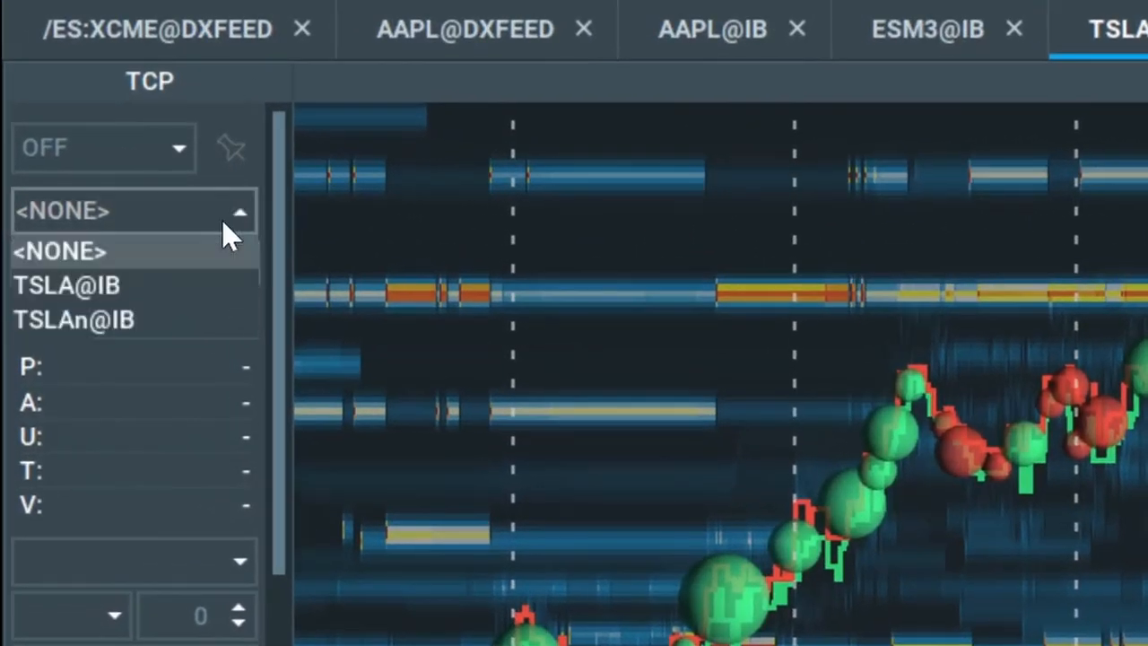
click(69, 283)
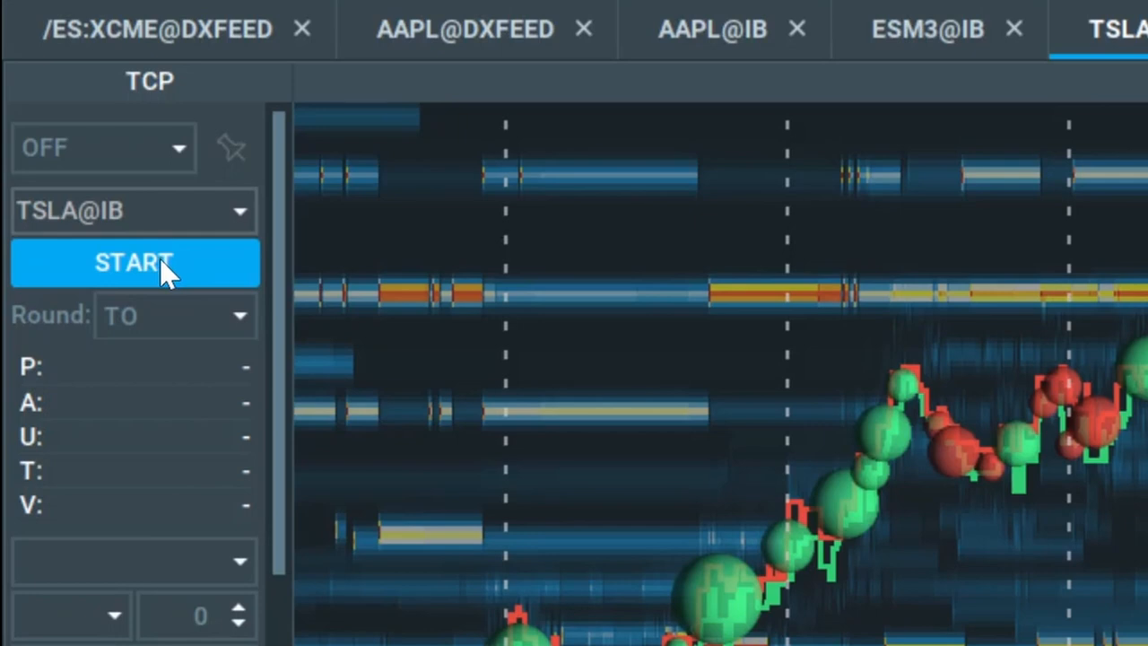
click(133, 262)
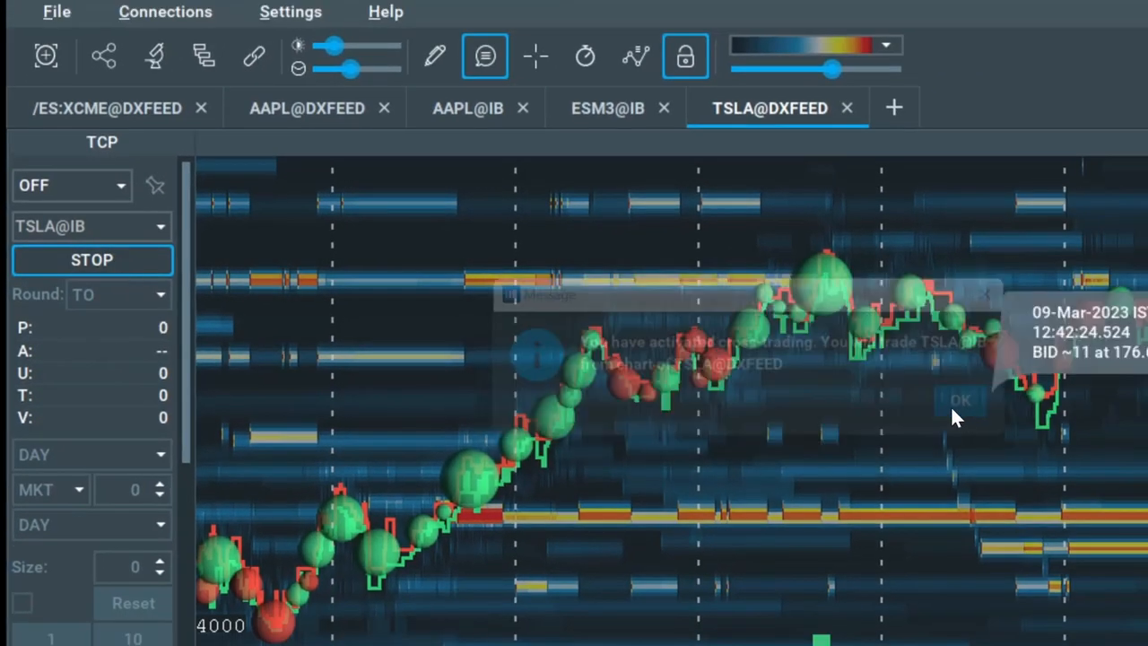
Step: Acknowledge the trading activation notice and set the TCP trading mode to BOTH
click(960, 400)
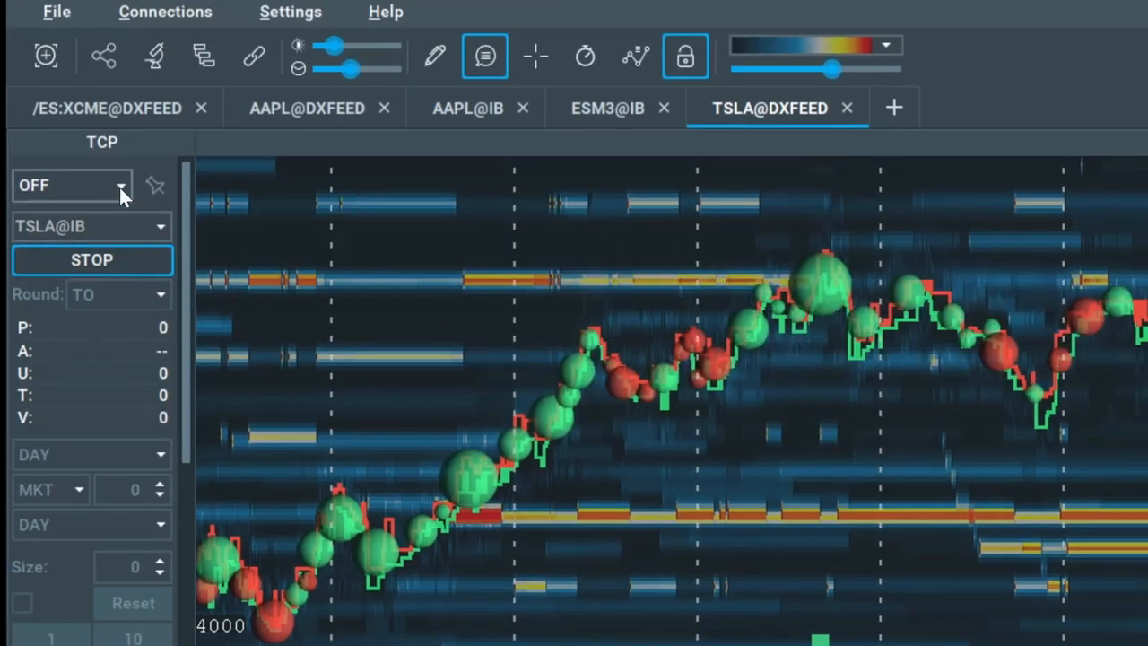
click(71, 184)
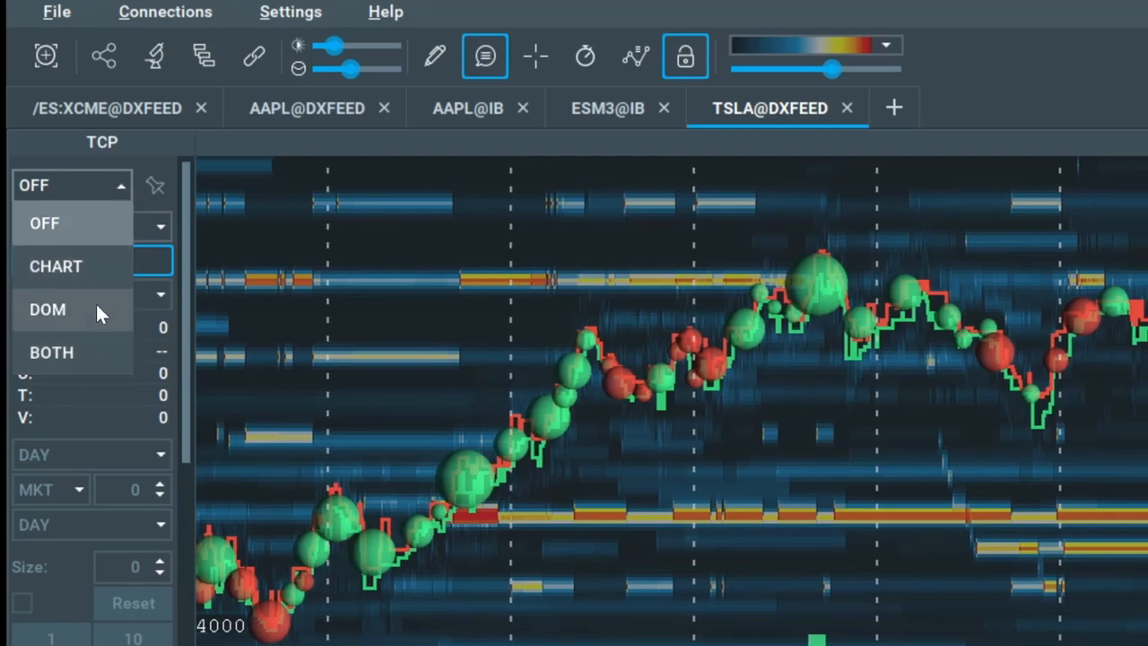
click(50, 352)
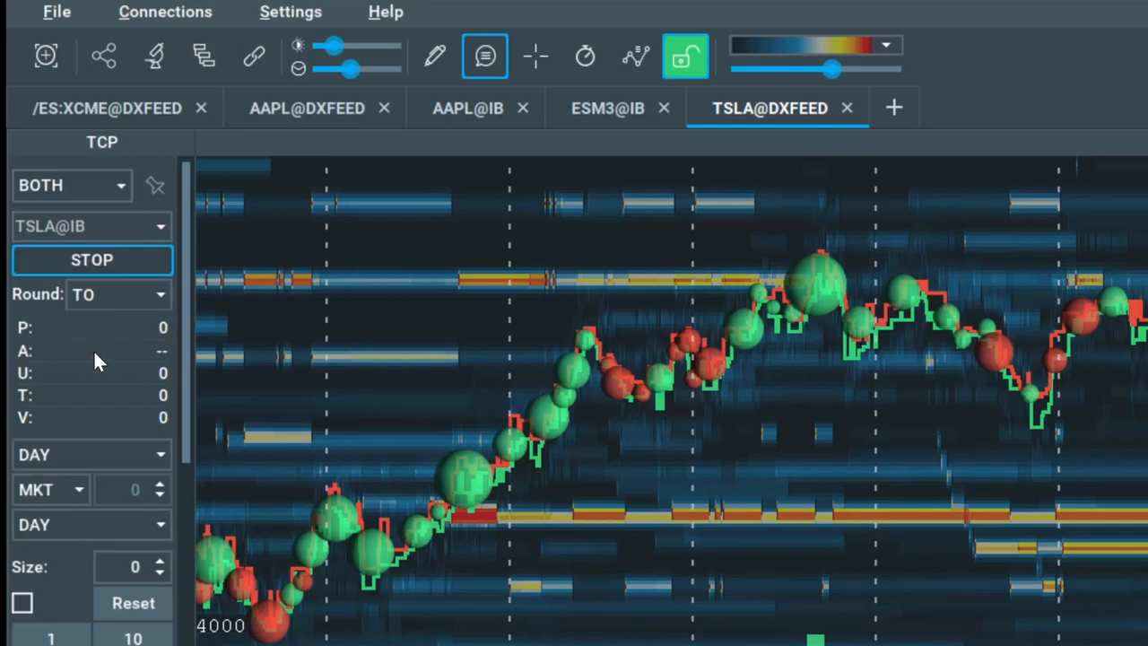